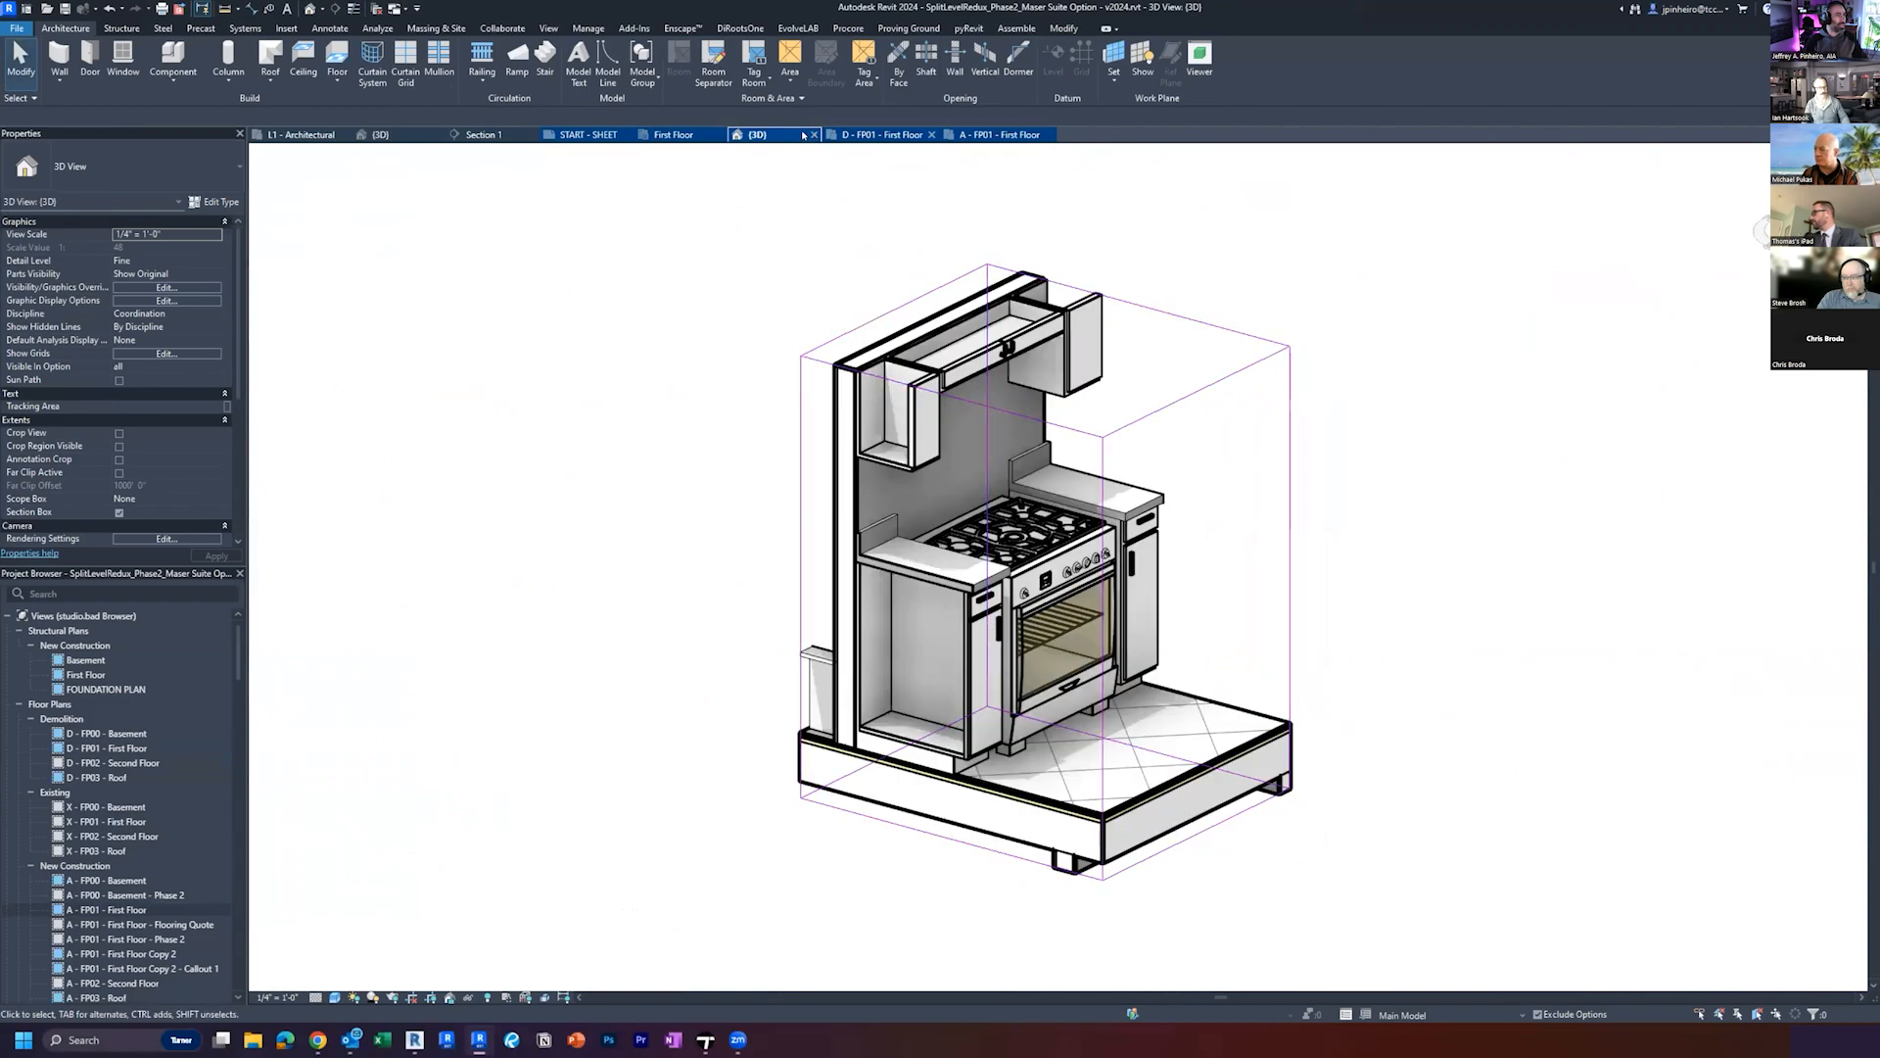
{"action": "mouse_move", "coordinate": [756, 135]}
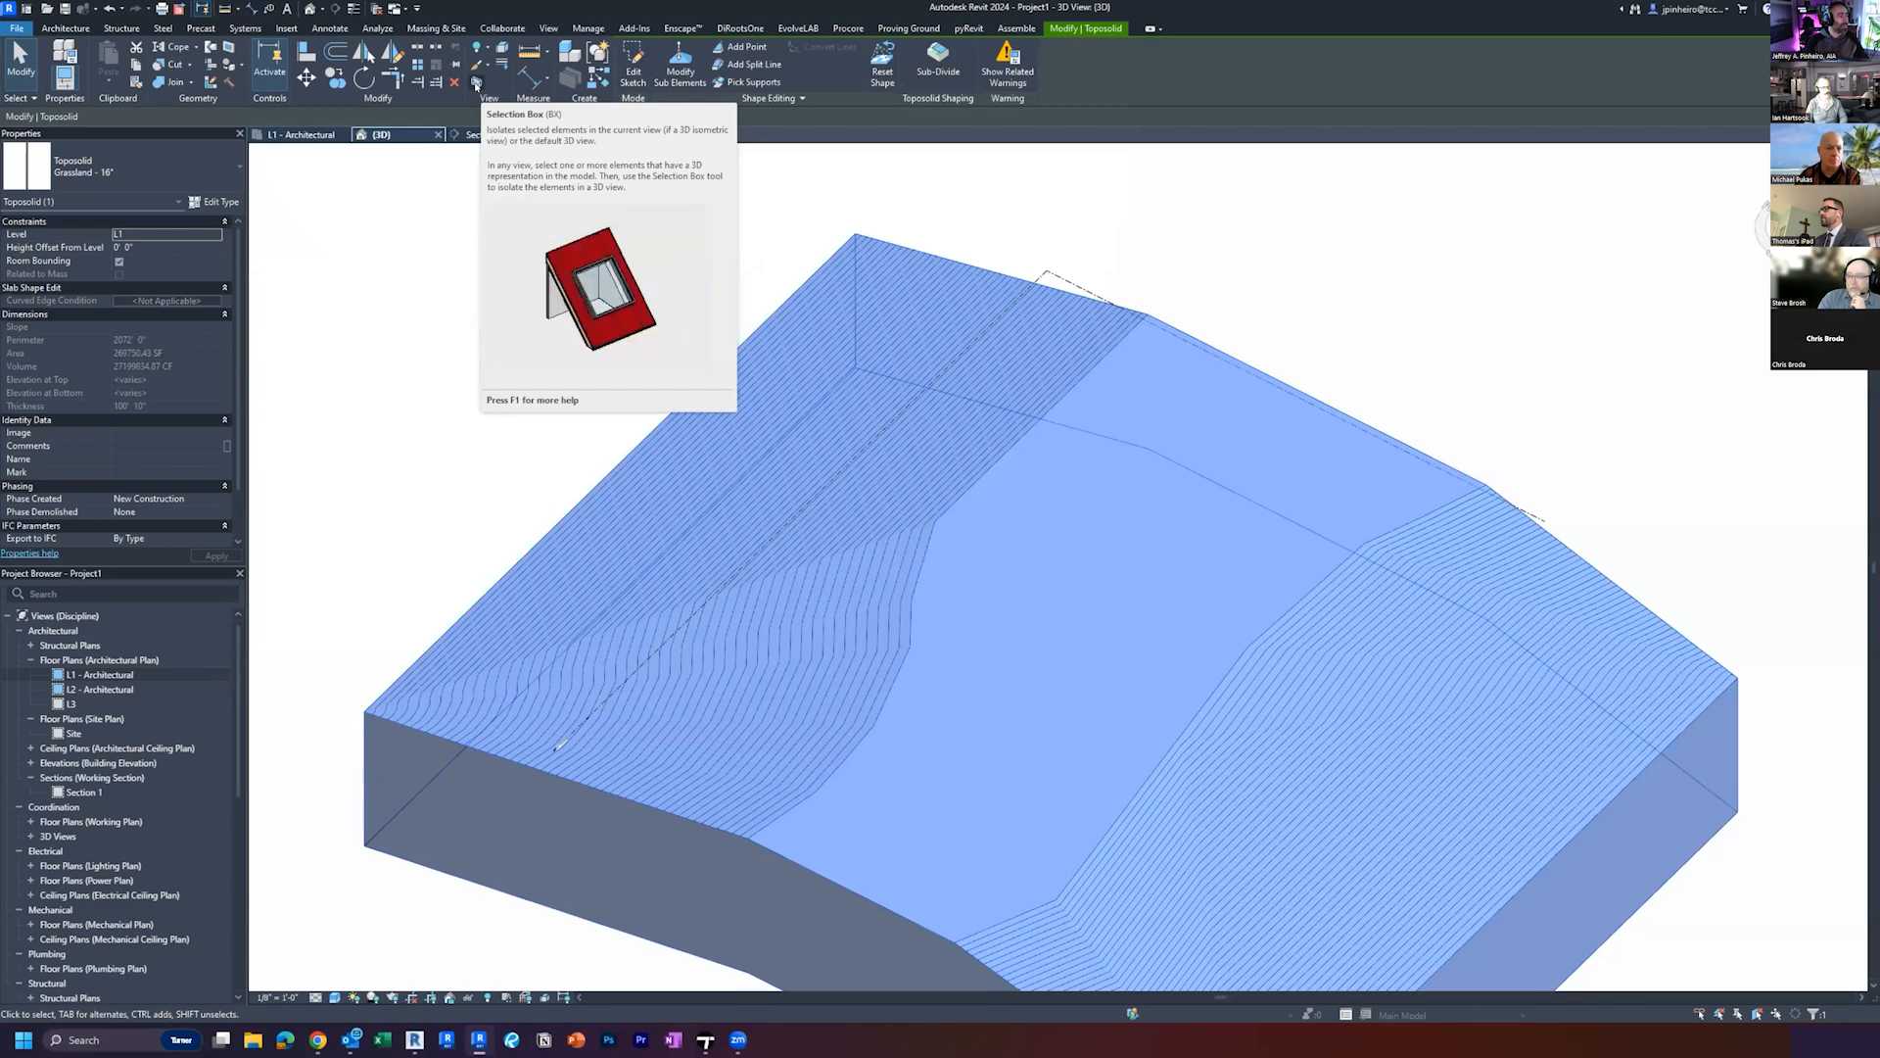
{"action": "left_click", "coordinate": [17, 27]}
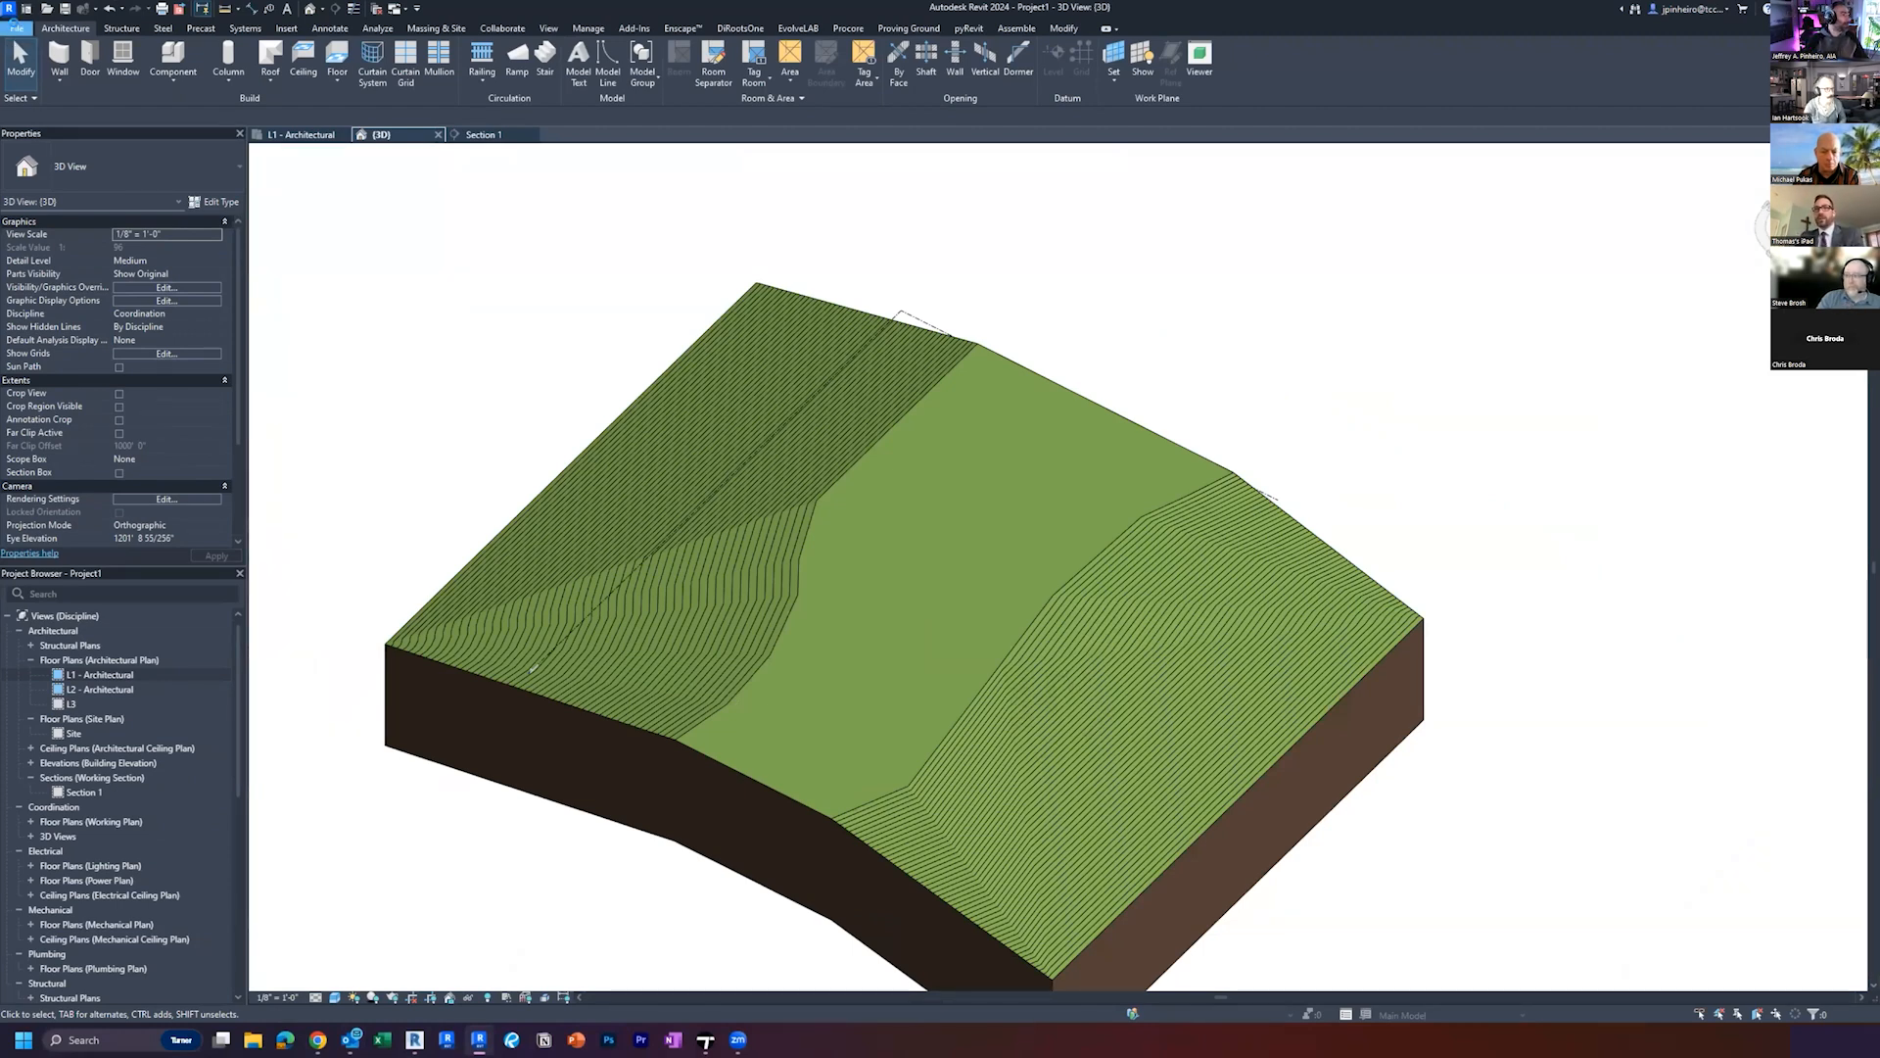
Step: Reopen the SplitLevelRedux Phase2 Master Suite project from Recent Documents
{"action": "left_click", "coordinate": [18, 28]}
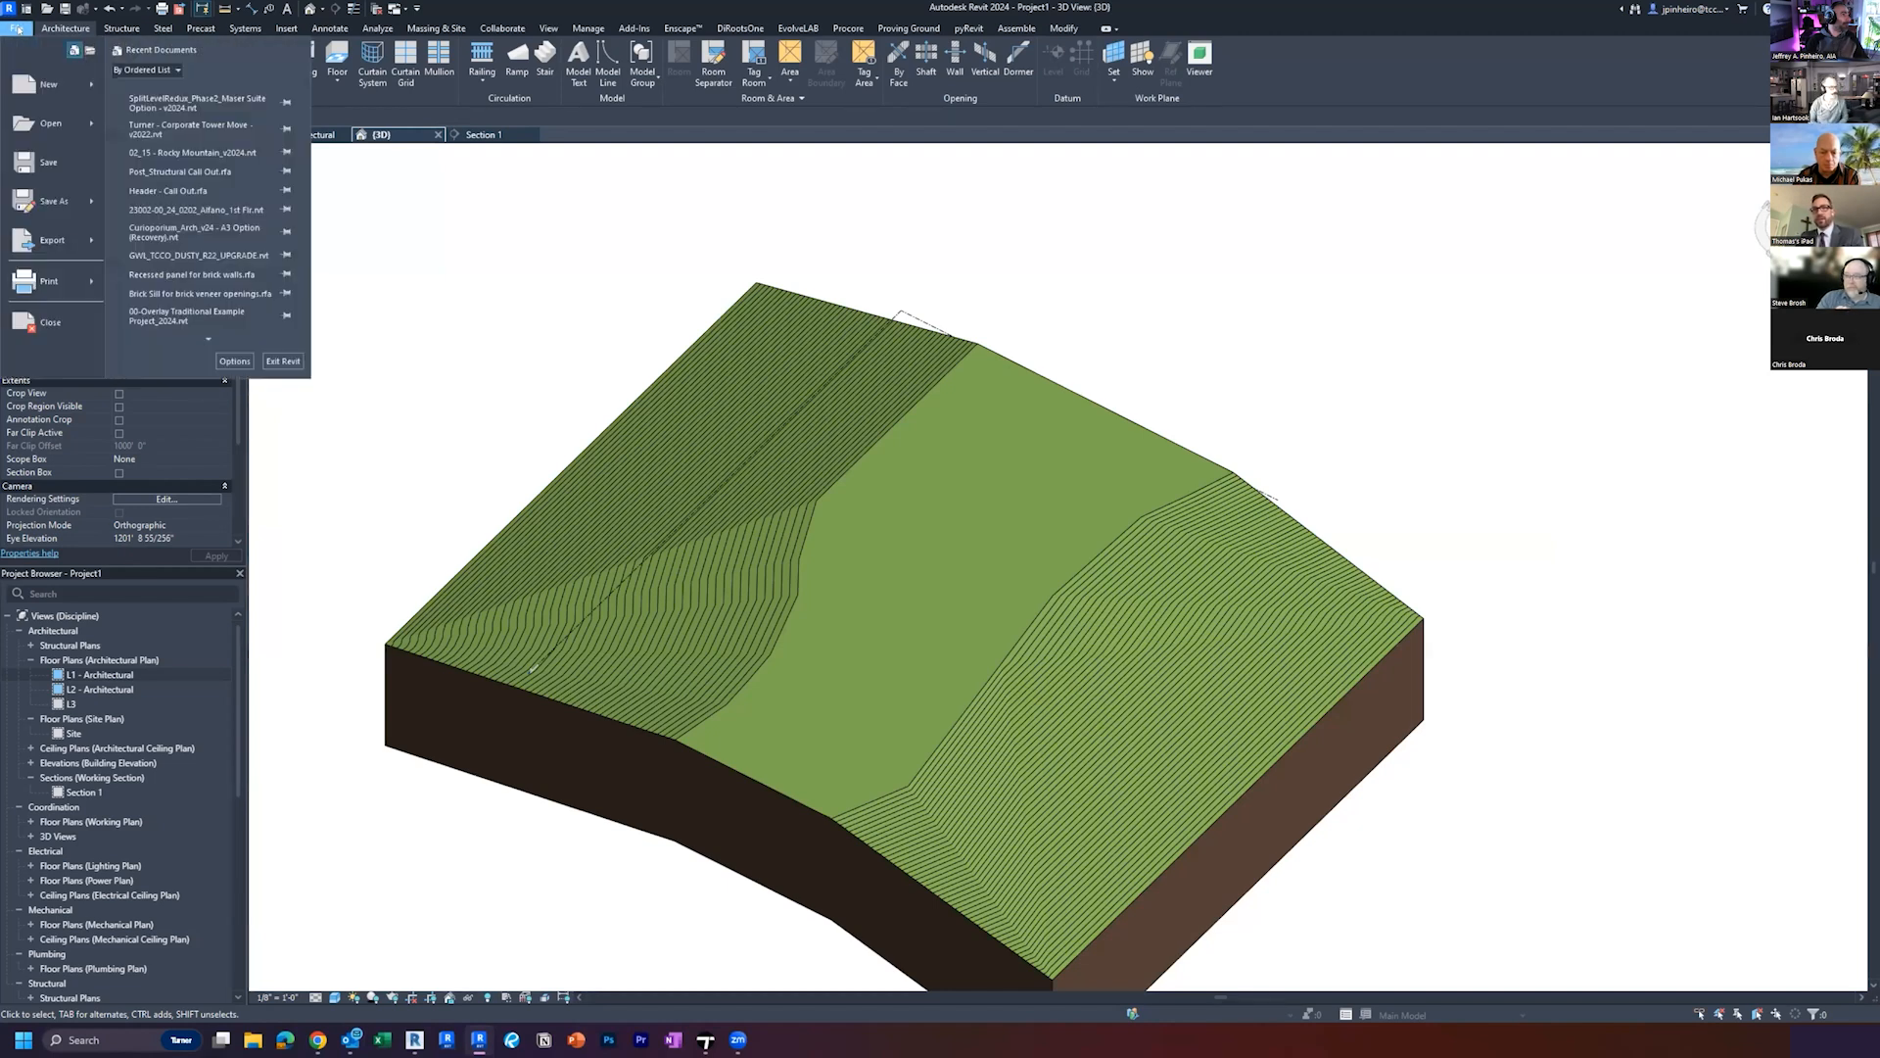
{"action": "mouse_move", "coordinate": [198, 102]}
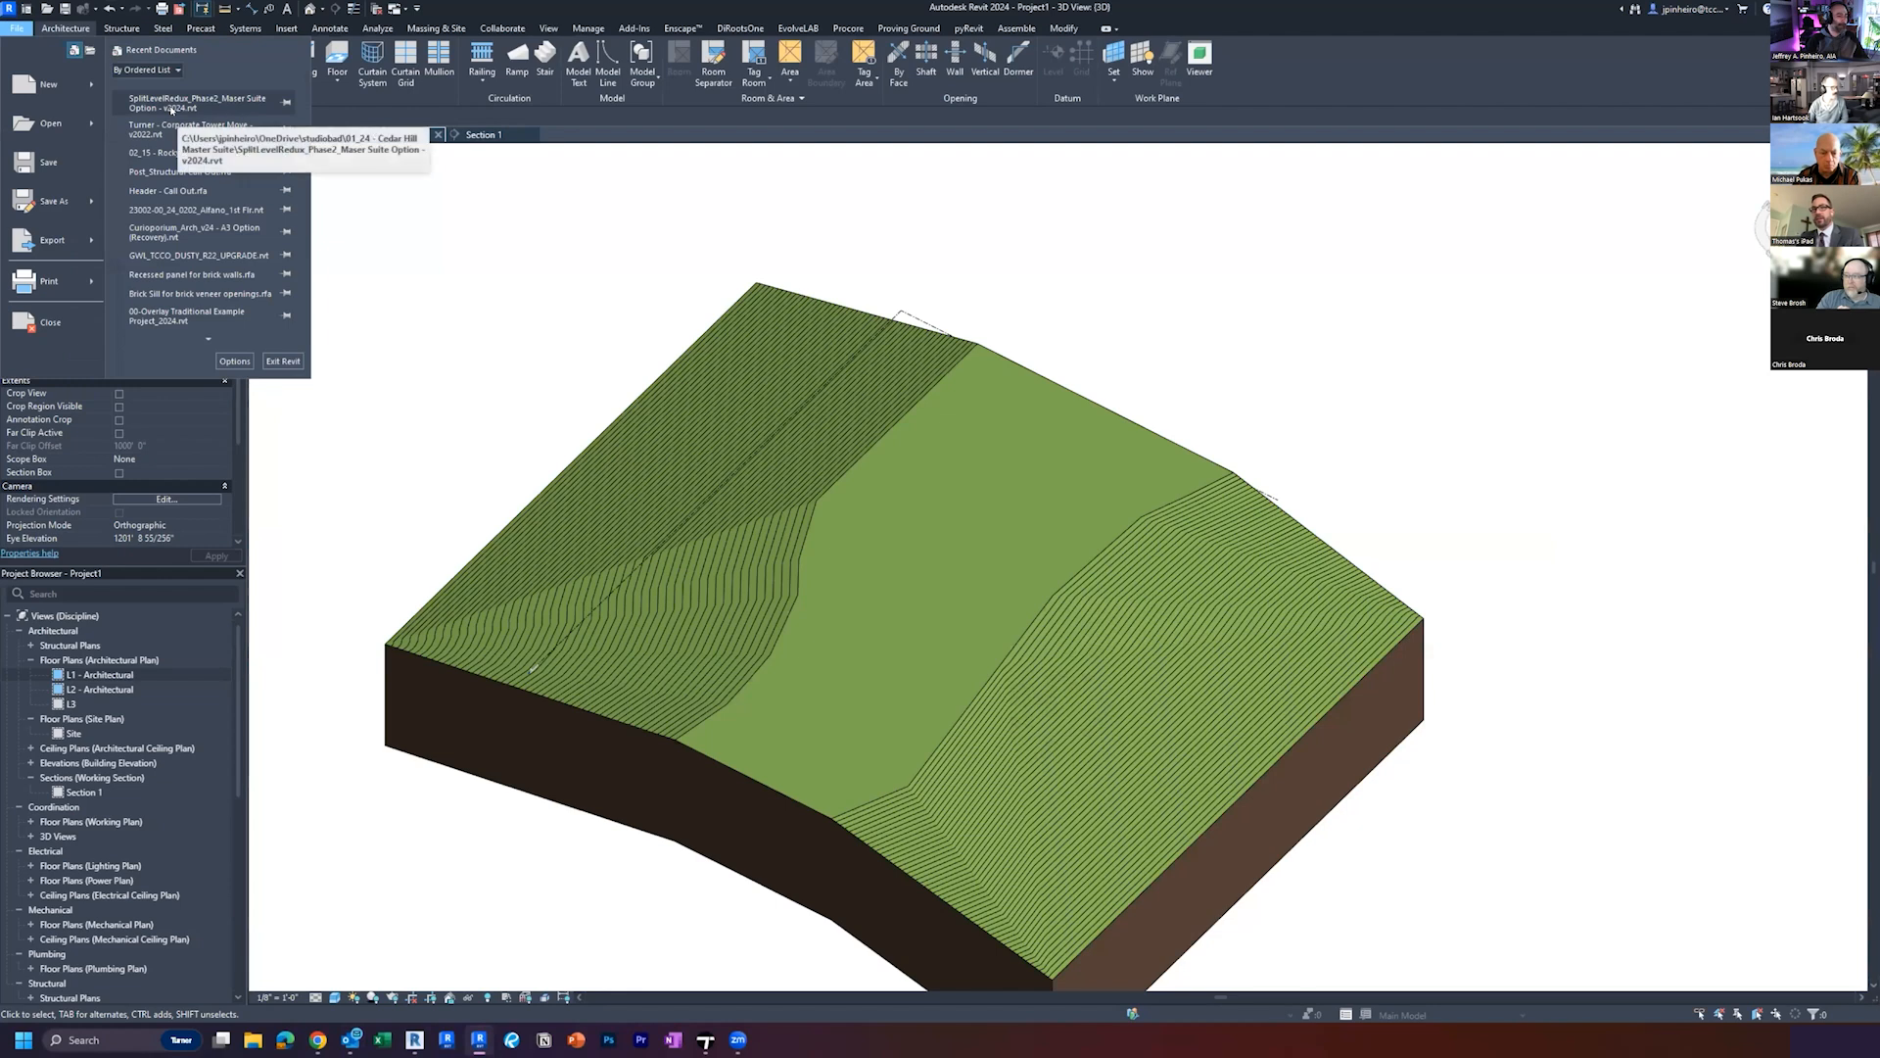
{"action": "left_click", "coordinate": [15, 27]}
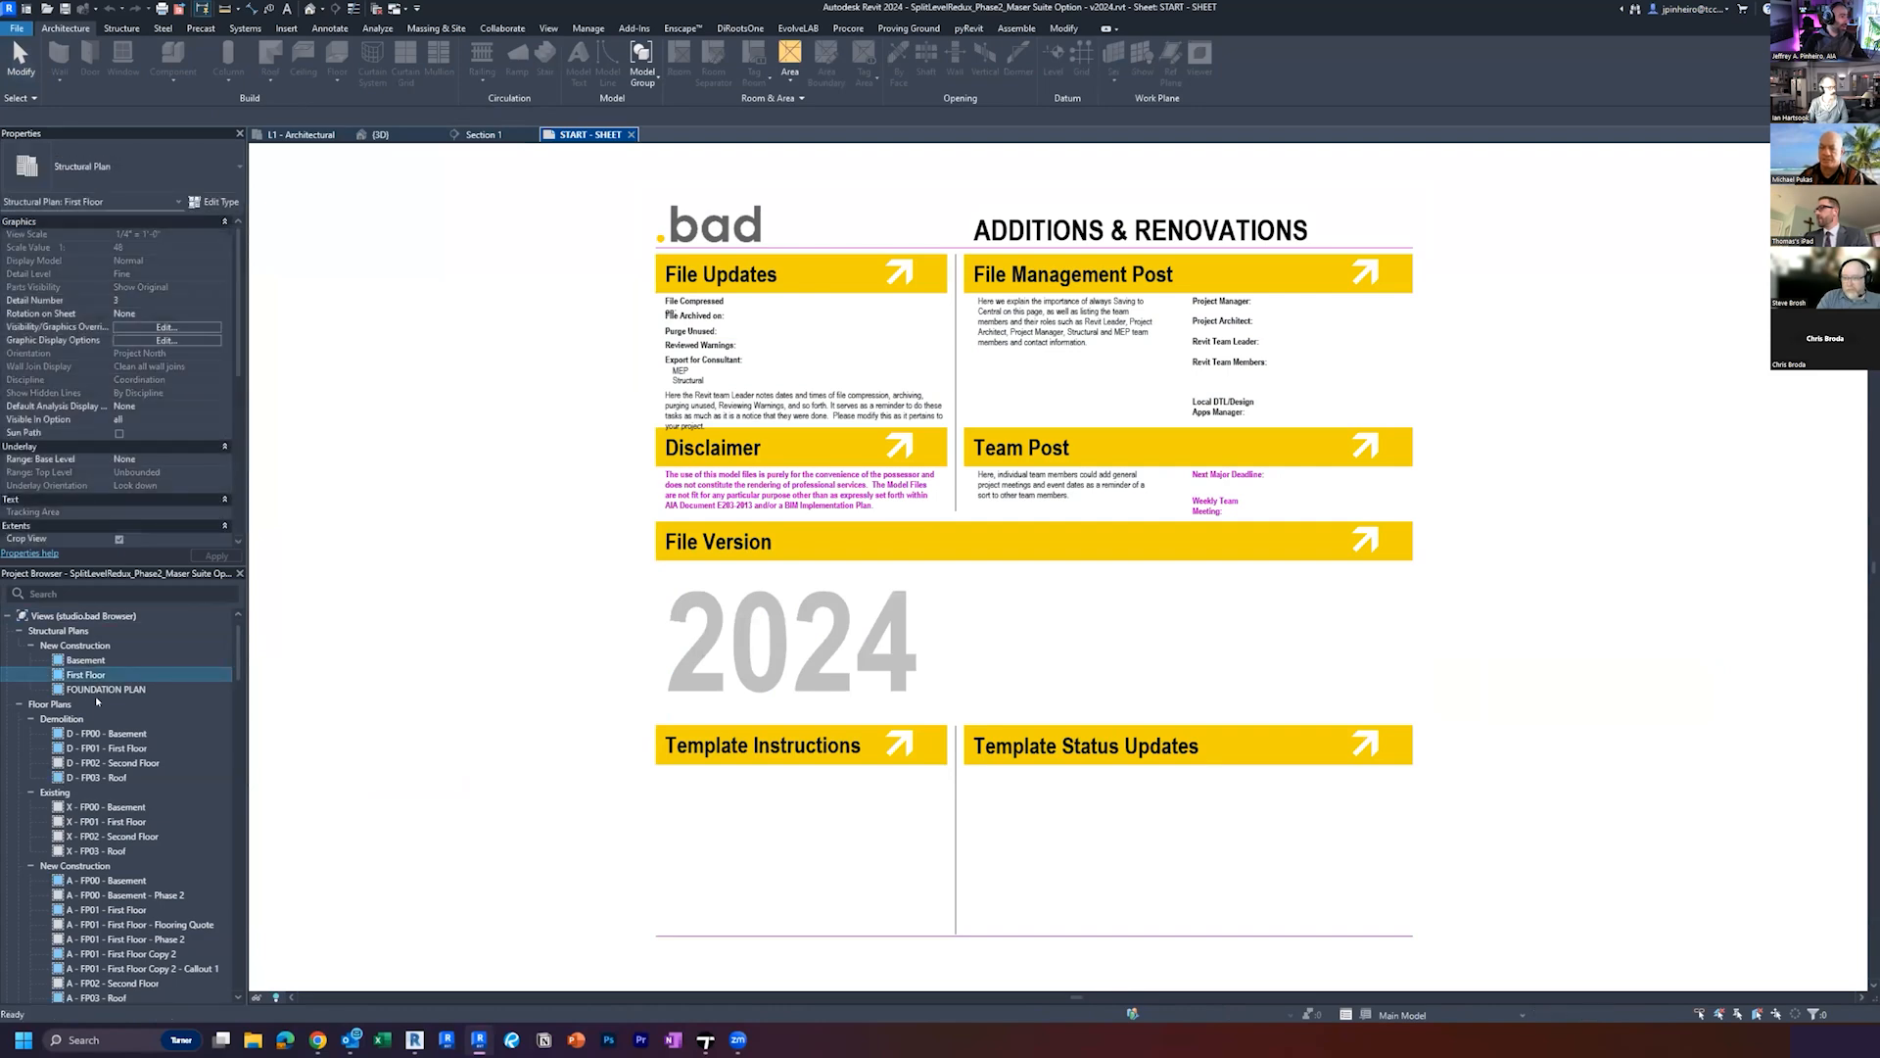
Step: From the First Floor structural plan, crop a 3D view to the roof framing with BX
{"action": "double_click", "coordinate": [84, 674]}
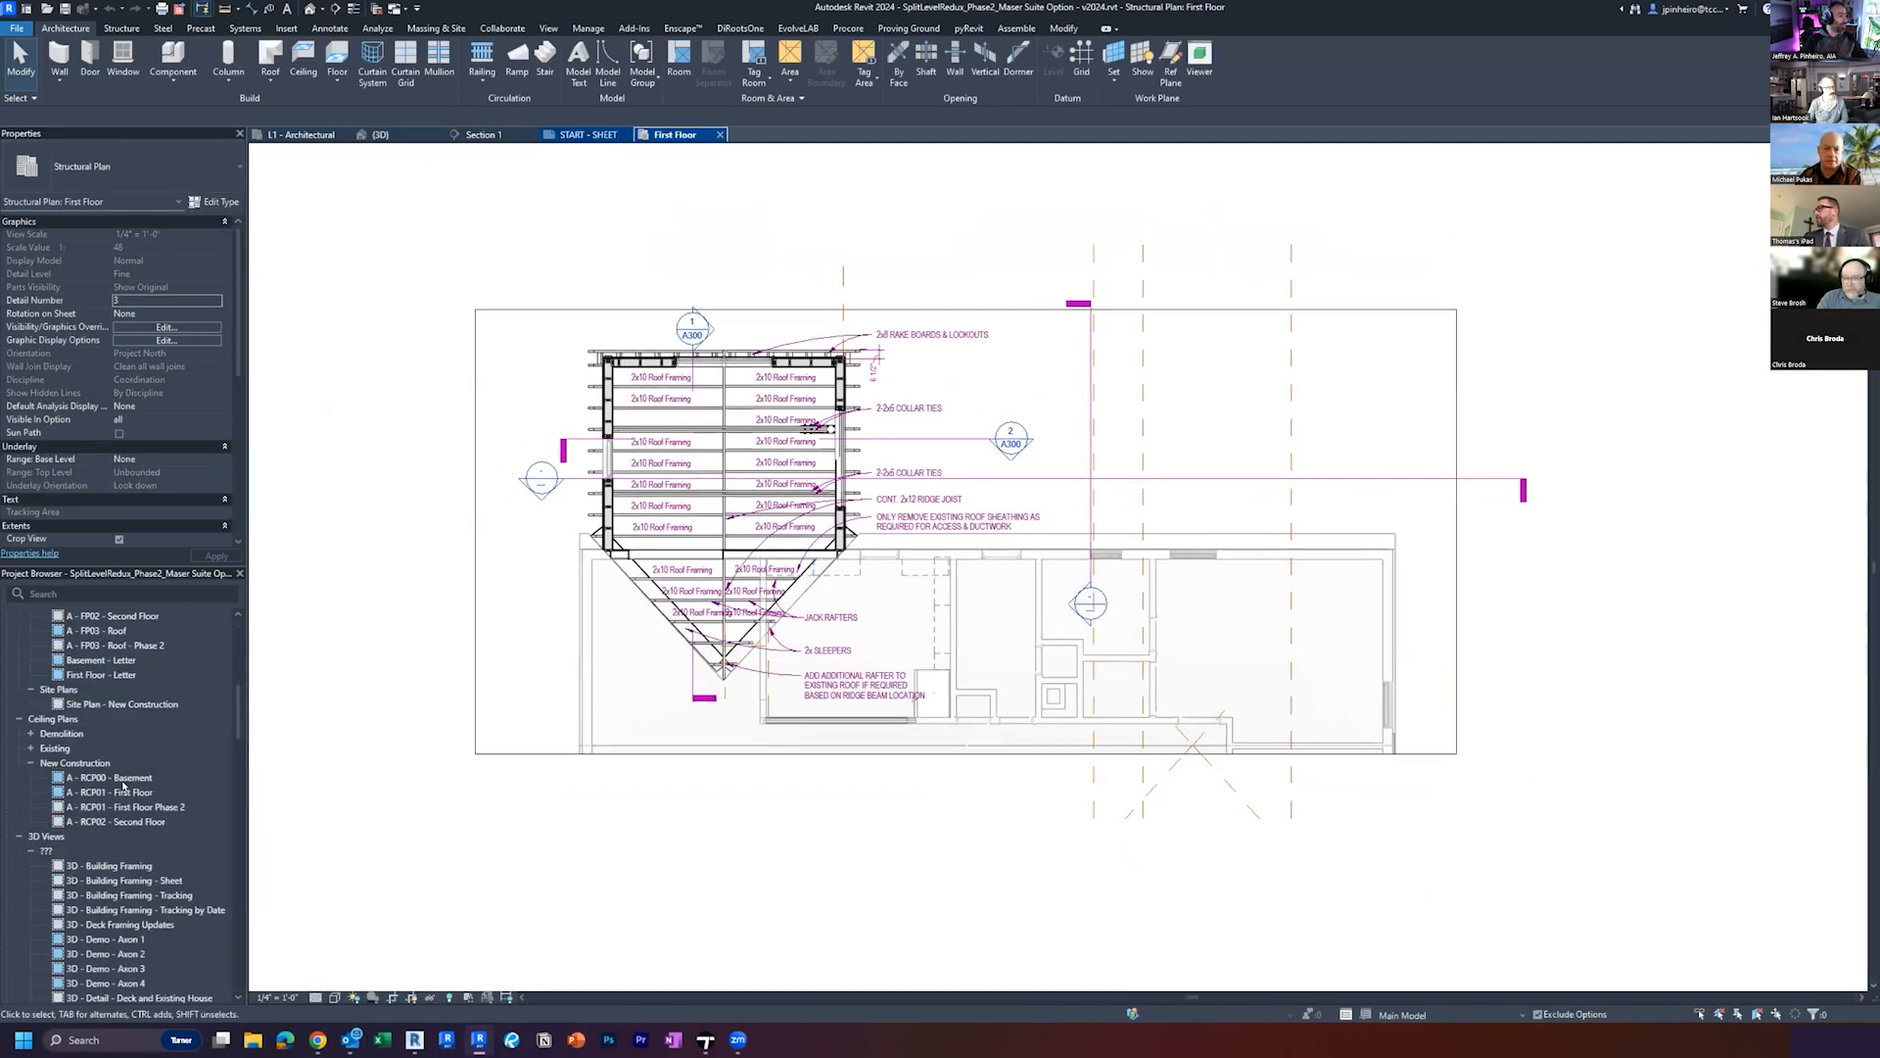
{"action": "scroll", "scroll_direction": "down", "scroll_amount": 3}
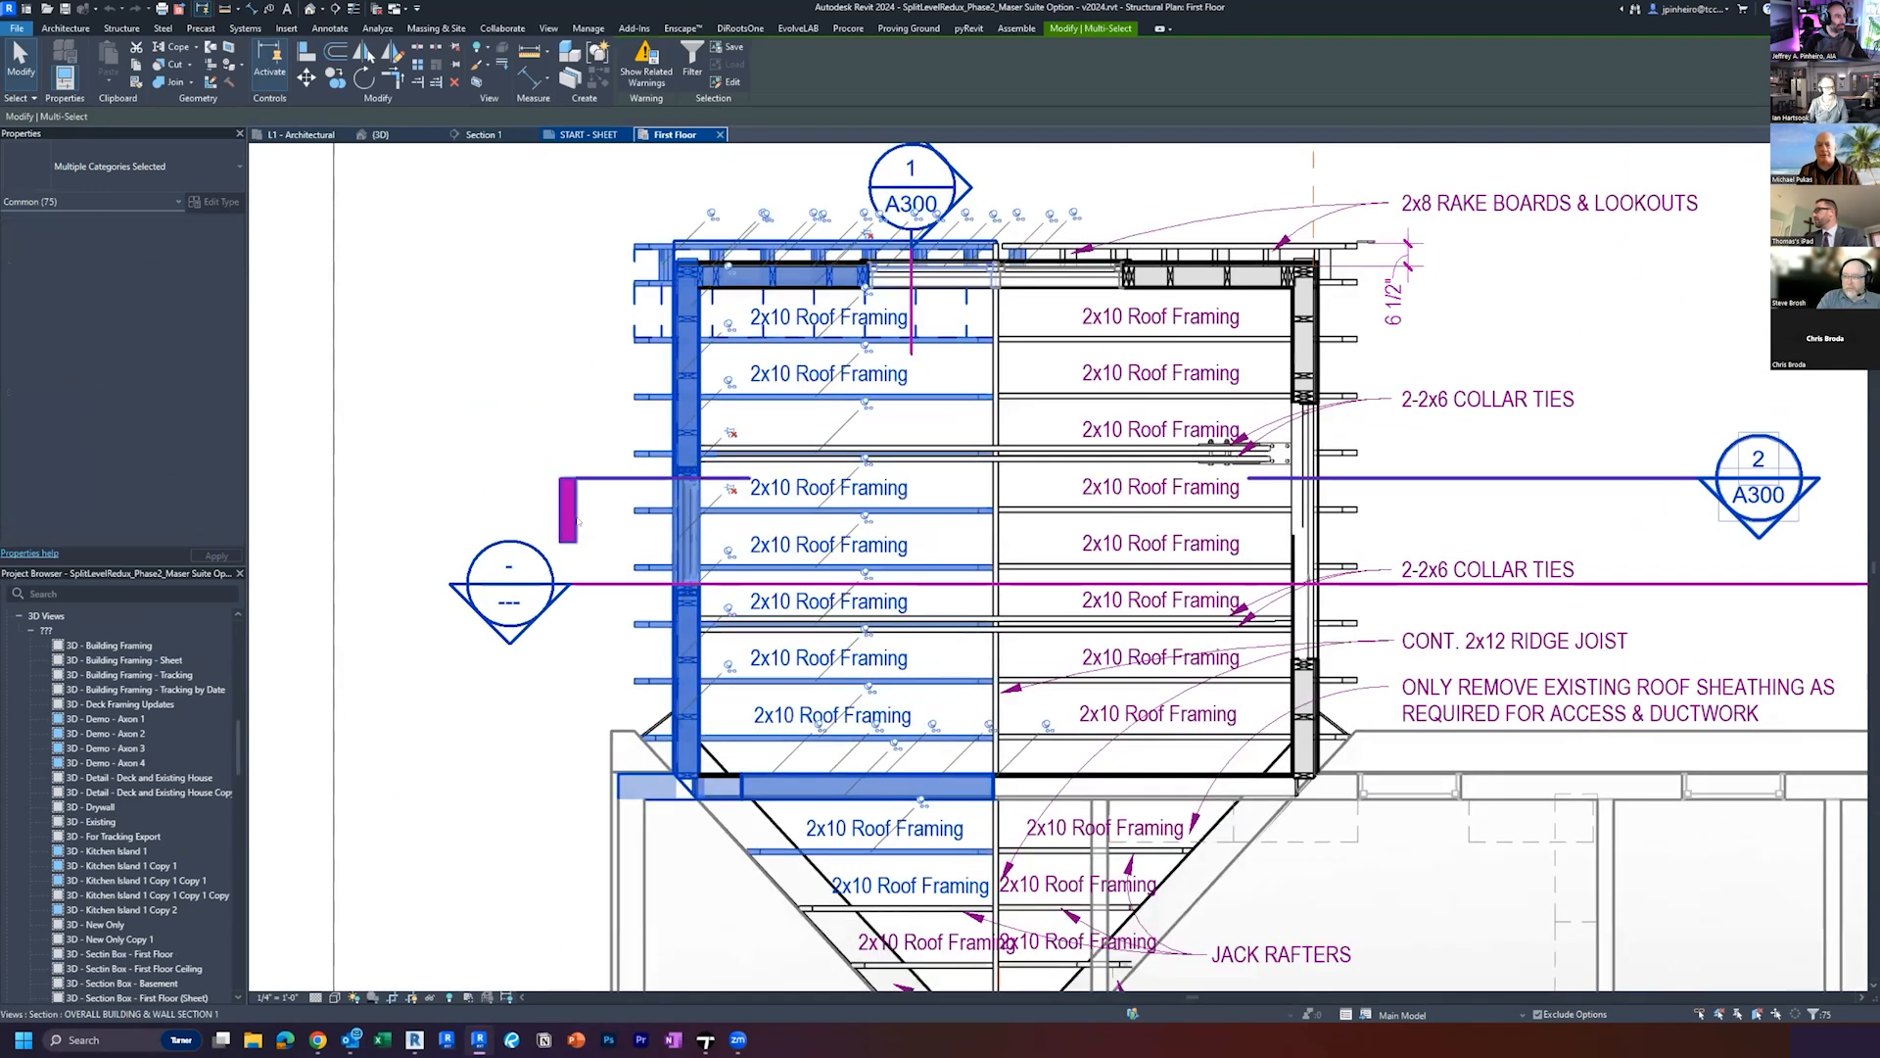
{"action": "left_click", "coordinate": [756, 135]}
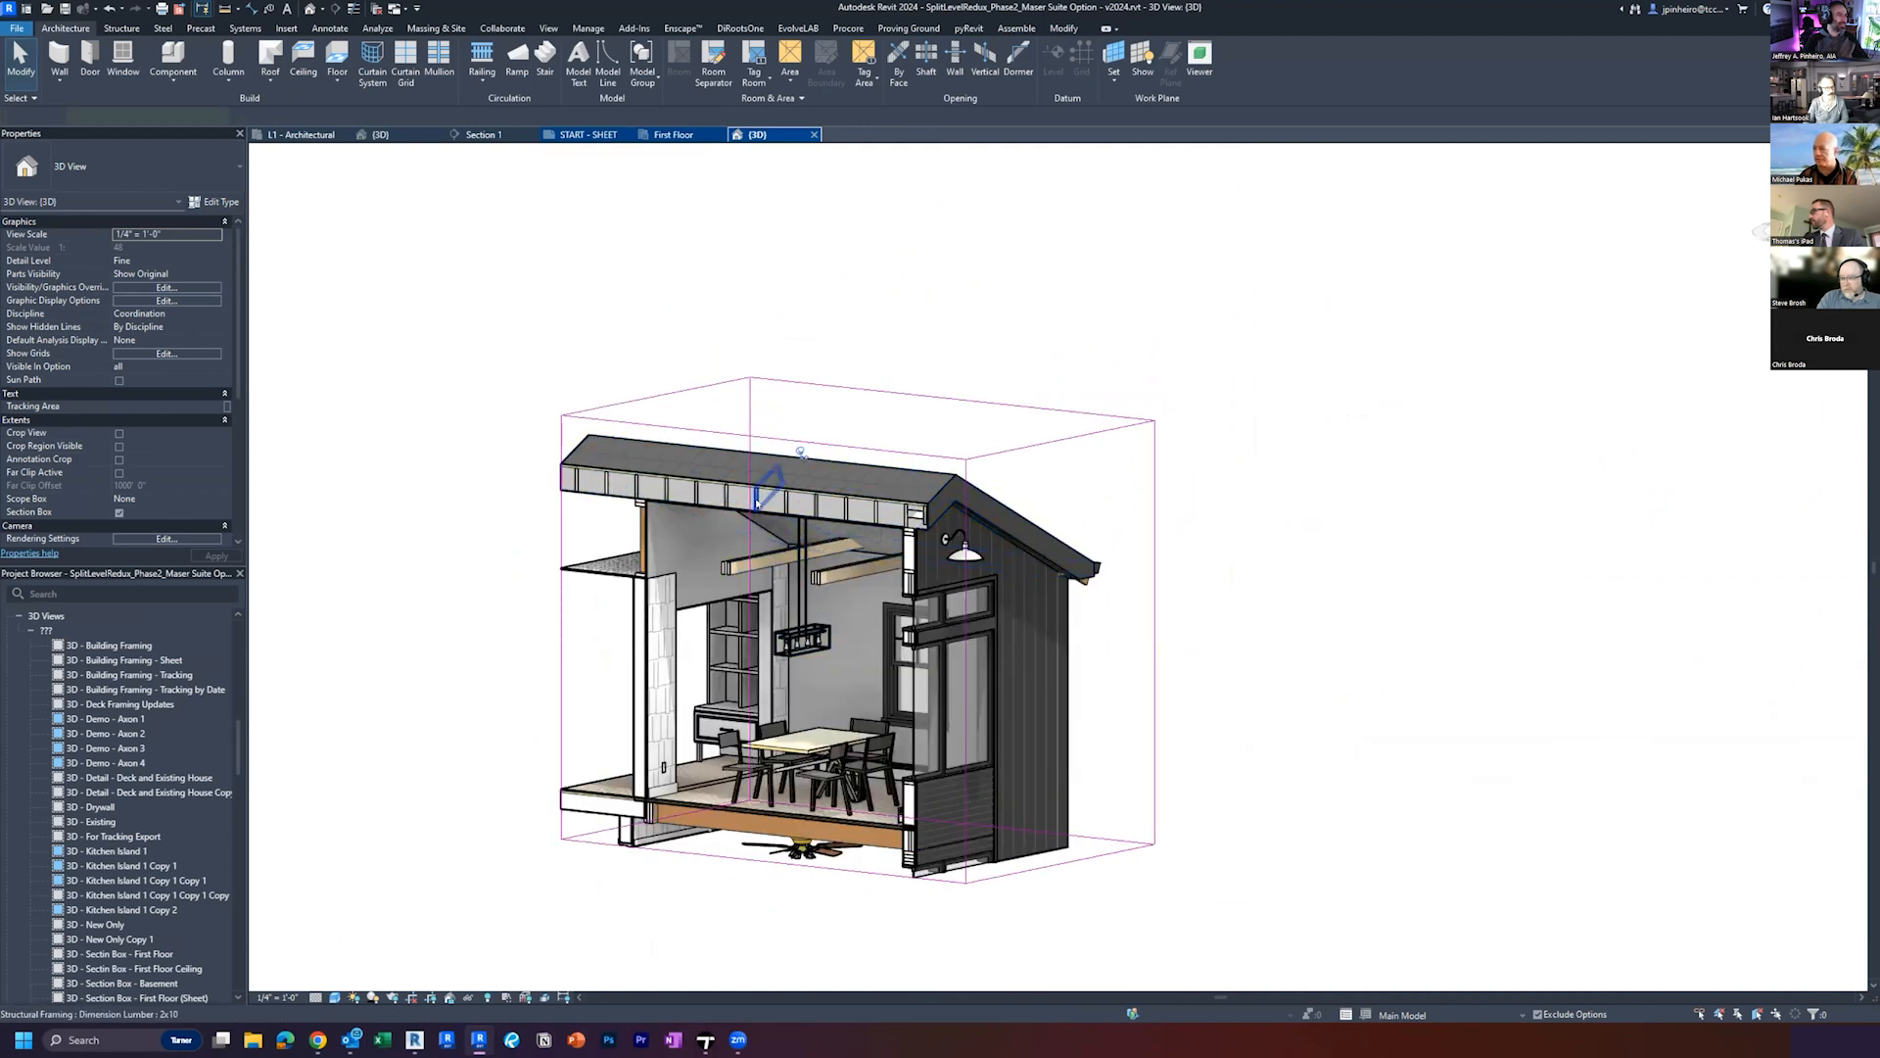
Step: Reshape the section box cutaway to reveal more of the dining room bump-out
{"action": "left_click", "coordinate": [756, 498]}
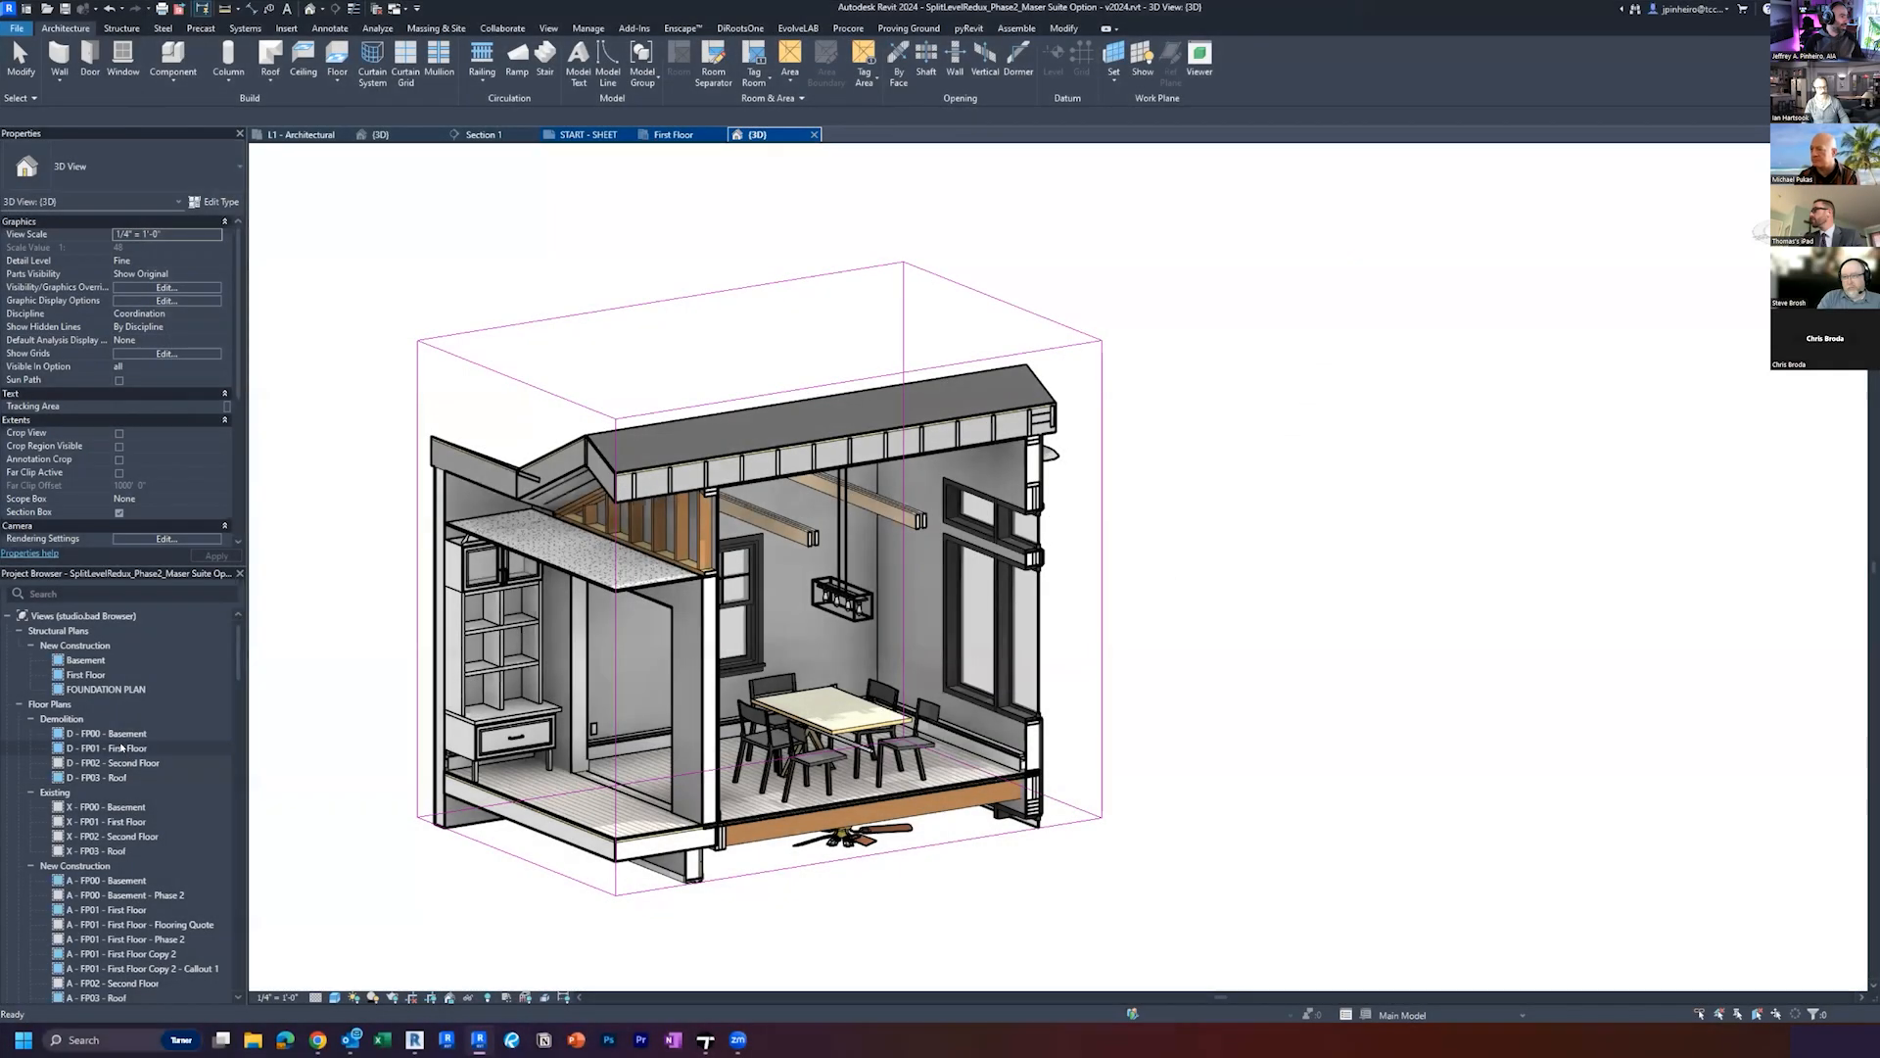
Step: From A - FP01 - First Floor, isolate the gas range and cabinets in a section-boxed 3D view
{"action": "double_click", "coordinate": [108, 746]}
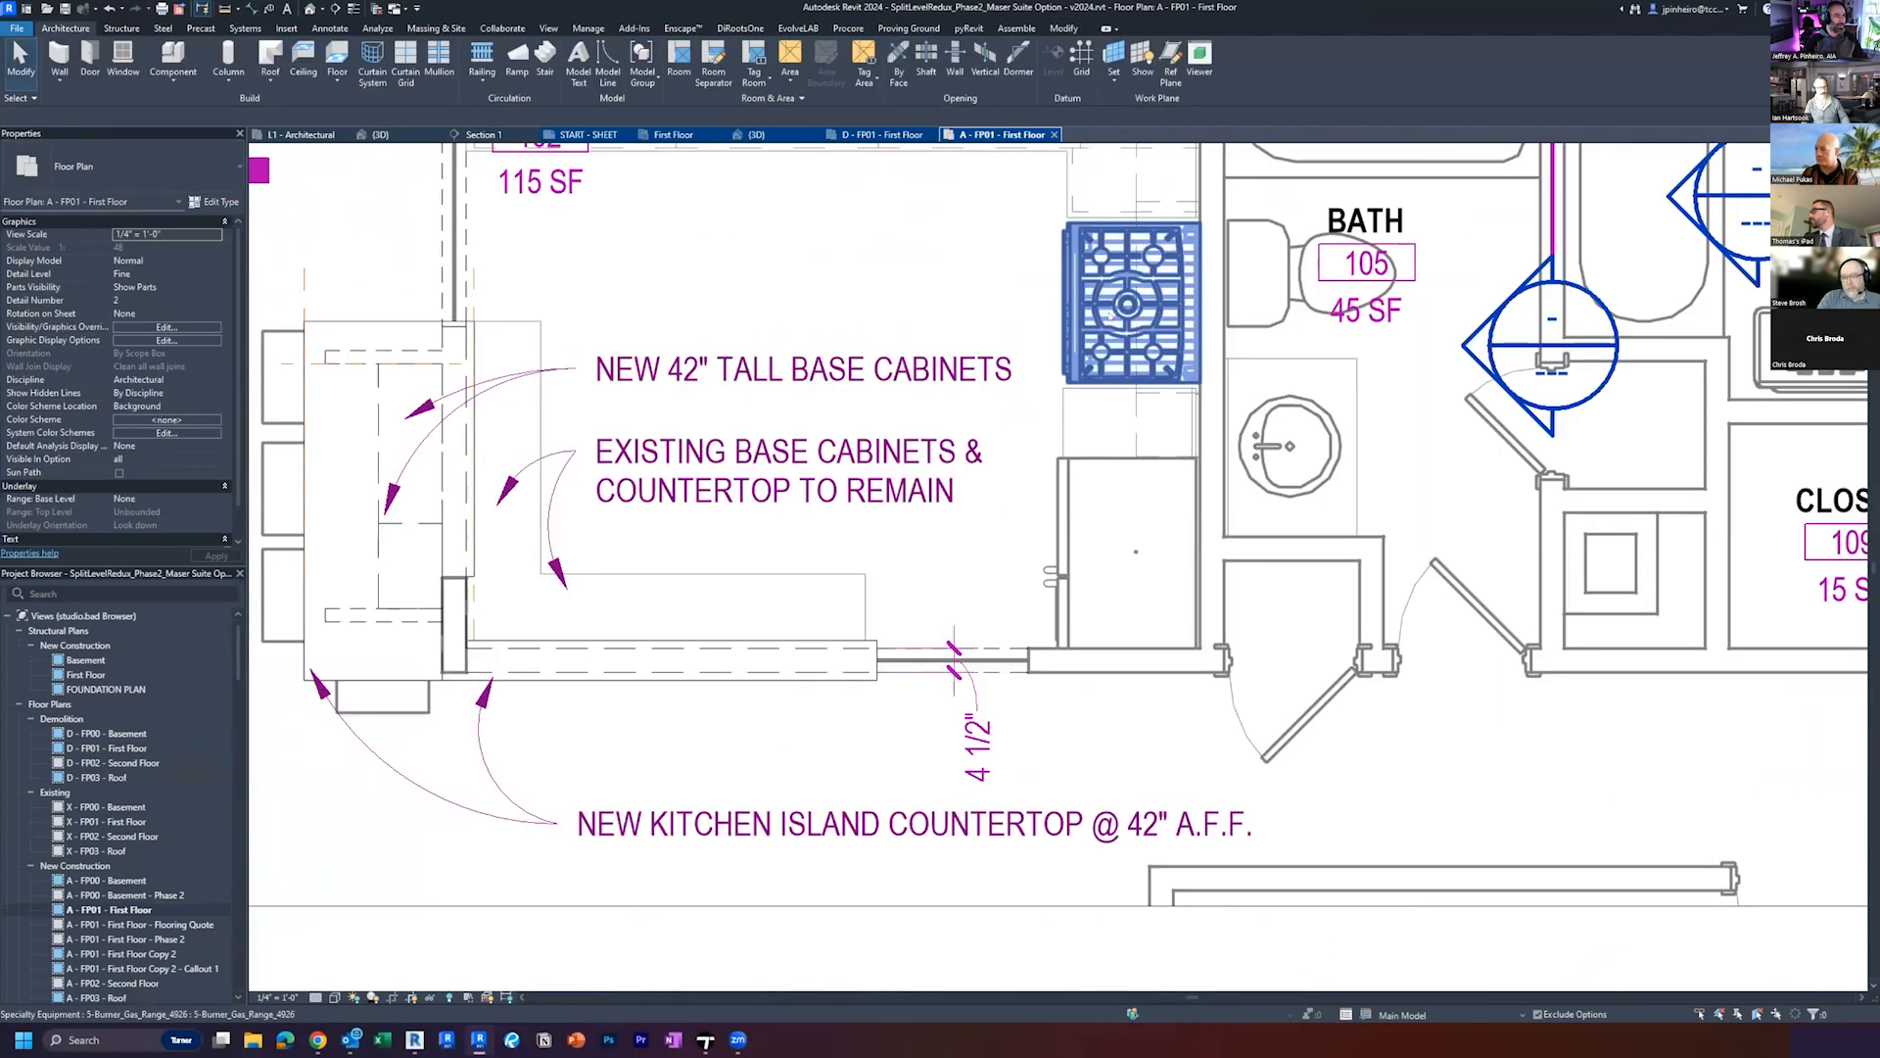
{"action": "left_click", "coordinate": [756, 136]}
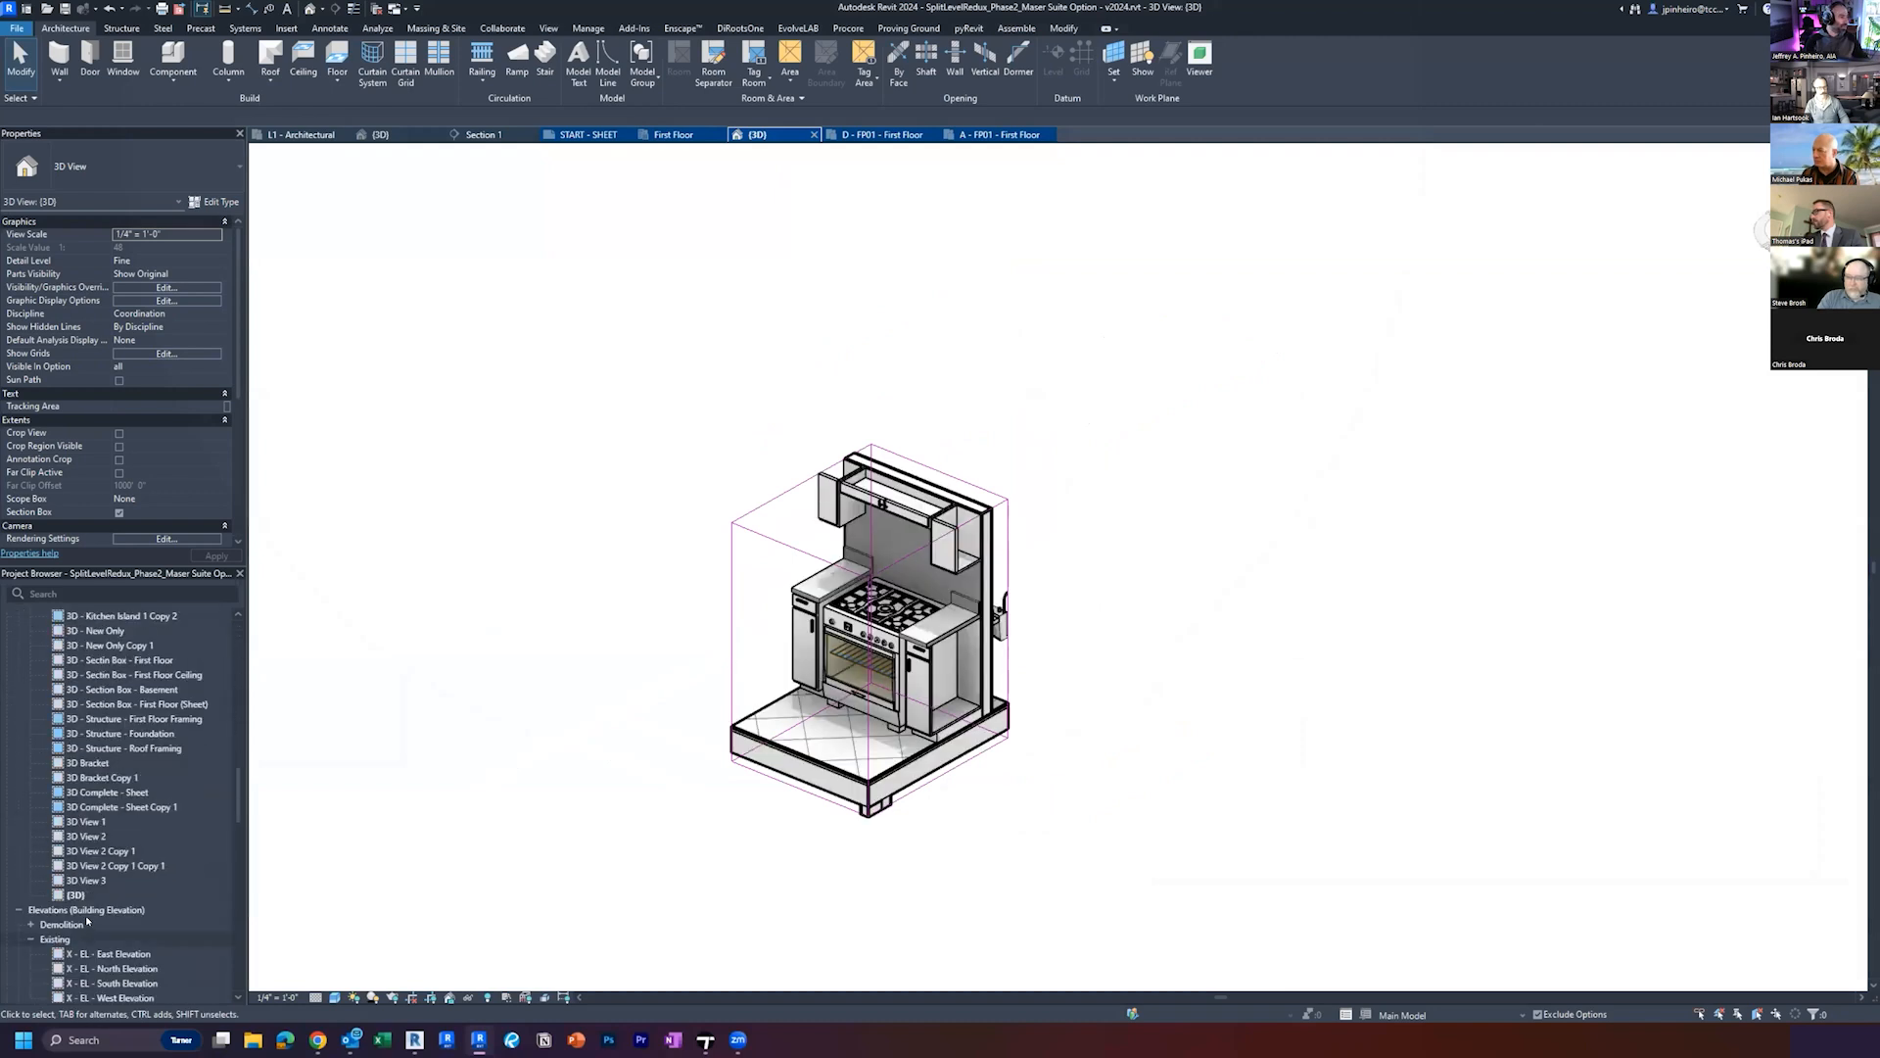
Step: Duplicate the cropped {3D} view and rename the copy '3D Range'
{"action": "right_click", "coordinate": [88, 893]}
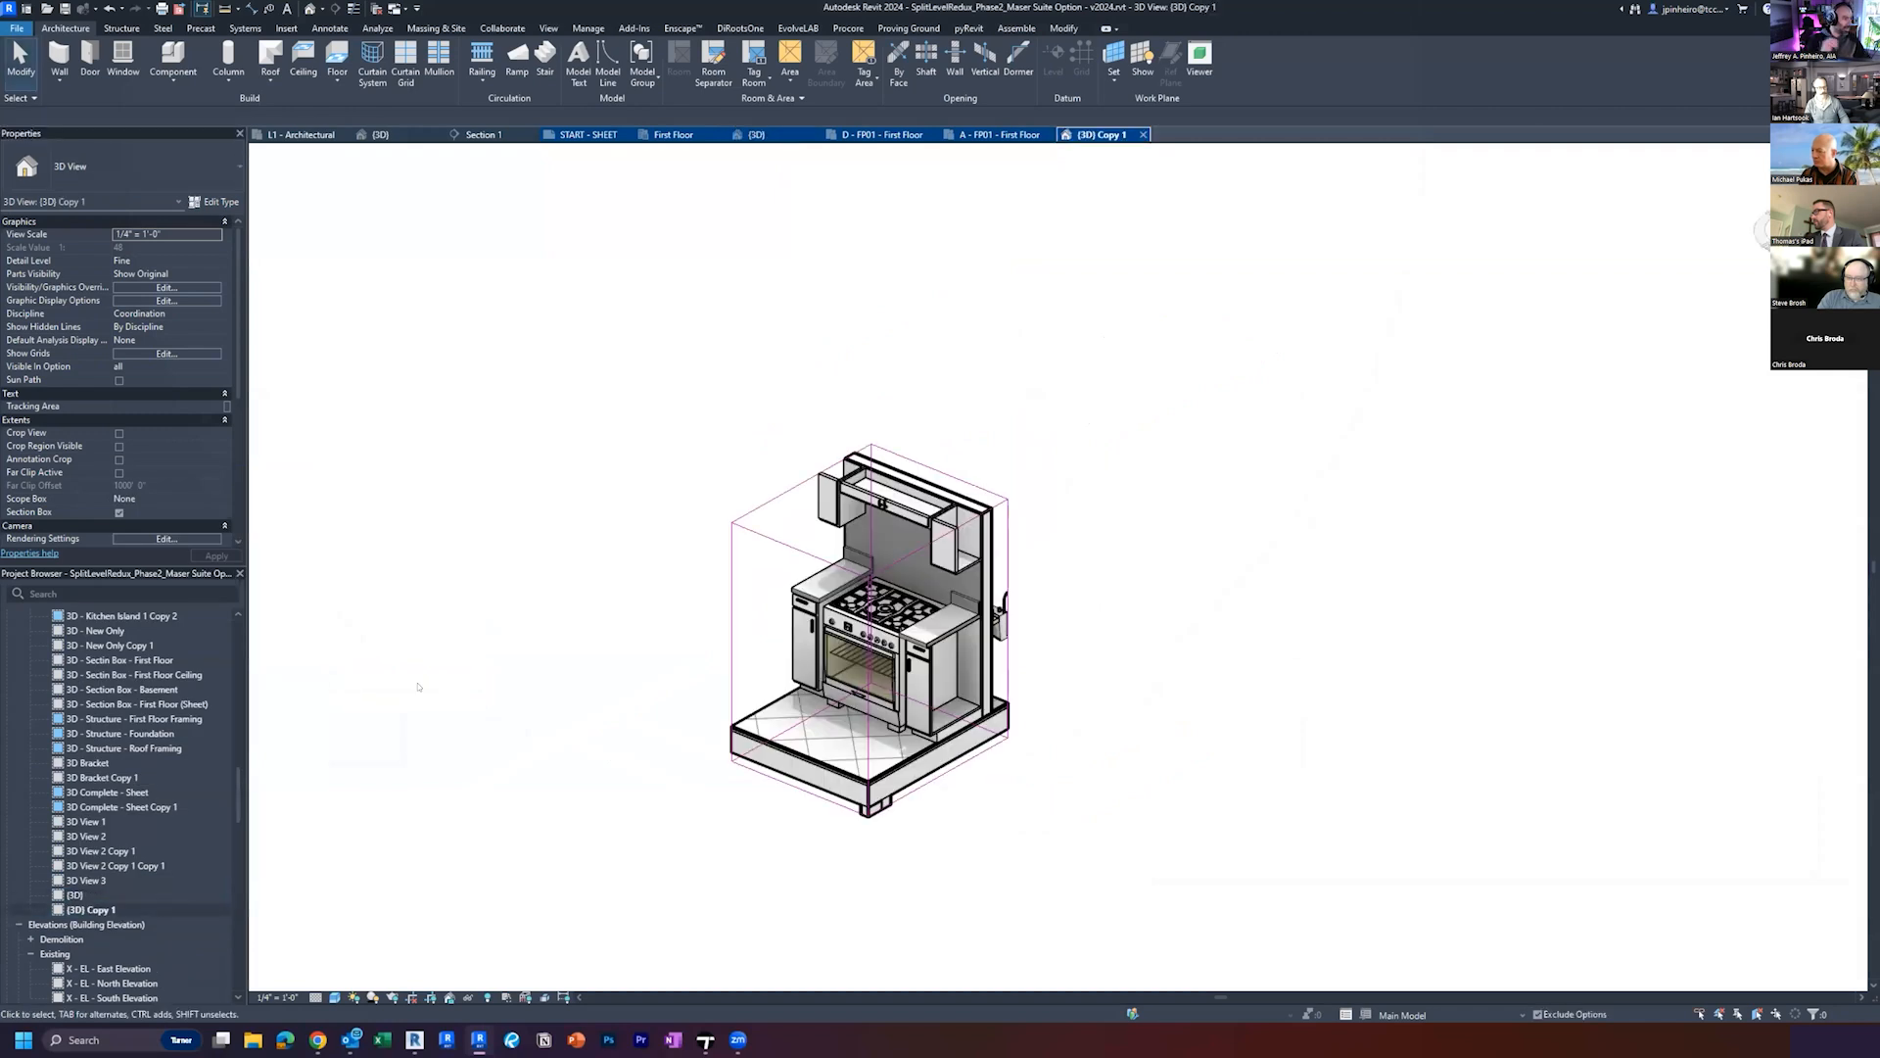
{"action": "right_click", "coordinate": [94, 908]}
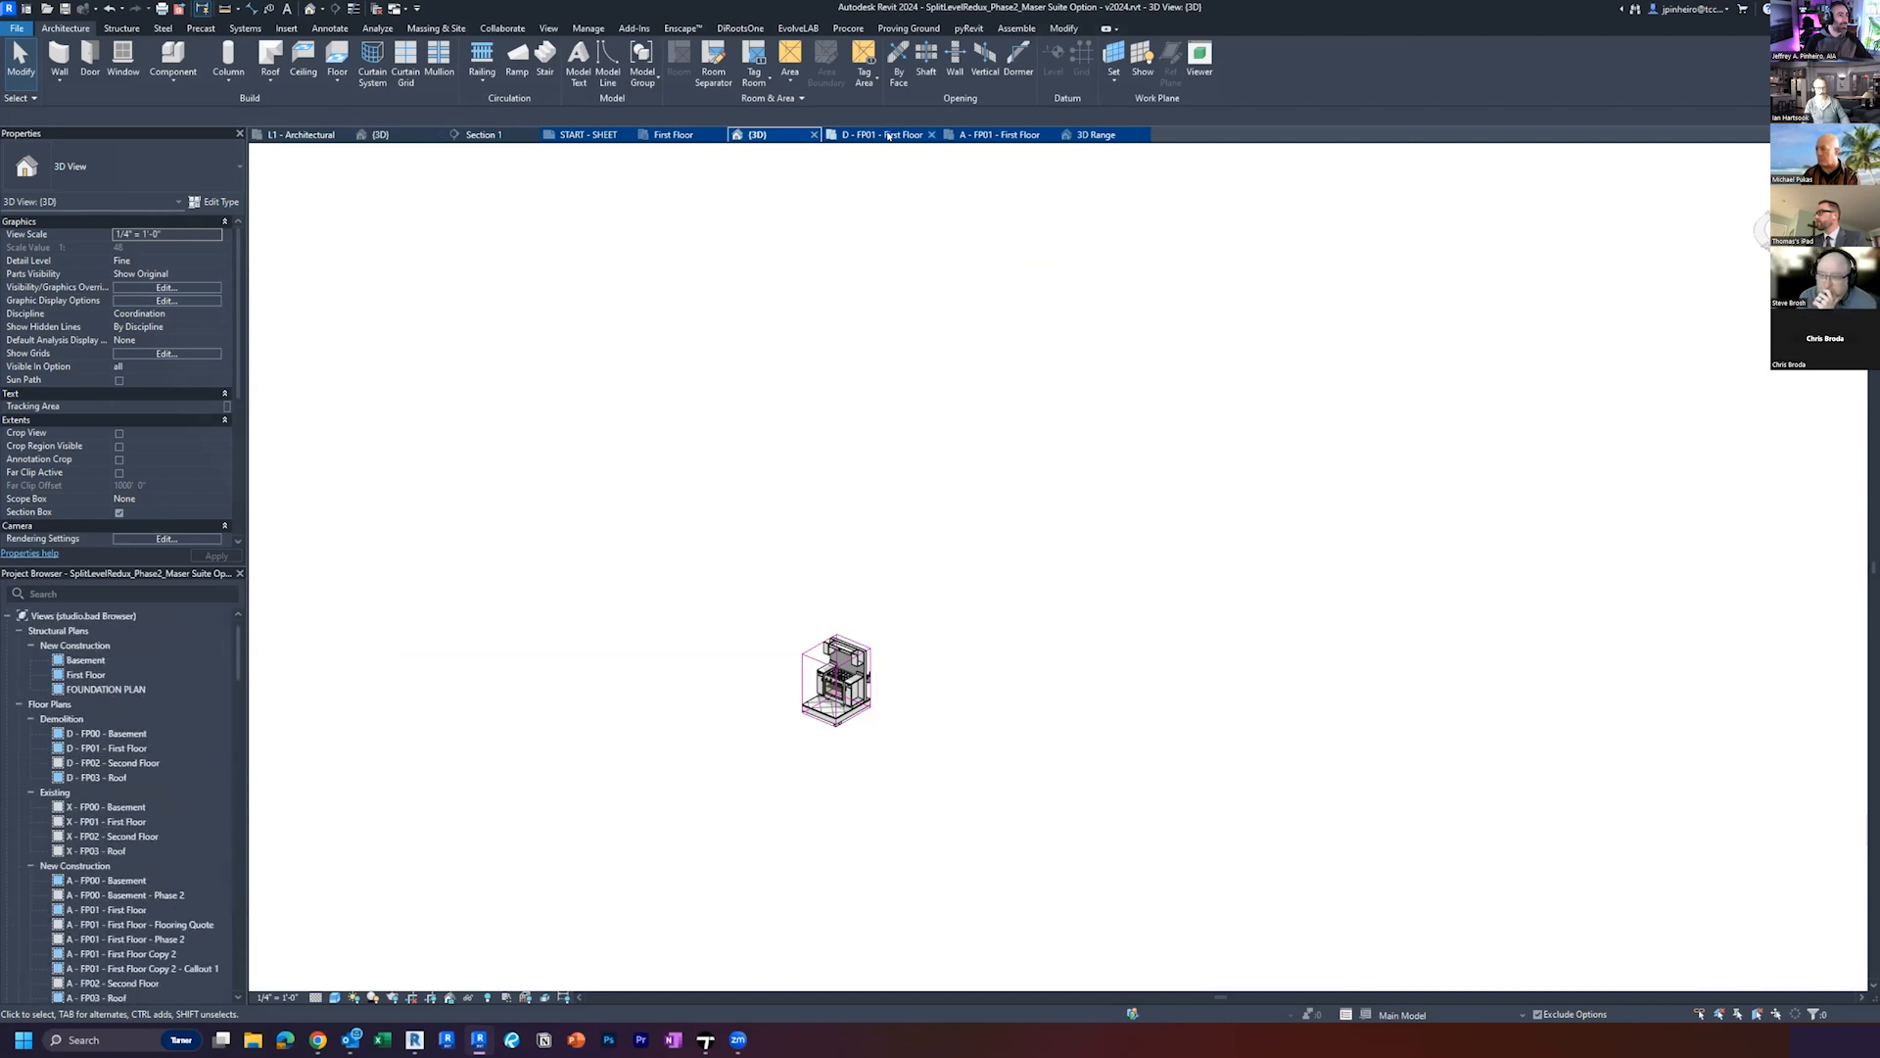
Step: Enable Section Box in the main 3D view's Properties and apply it around the whole house
{"action": "left_click", "coordinate": [997, 135]}
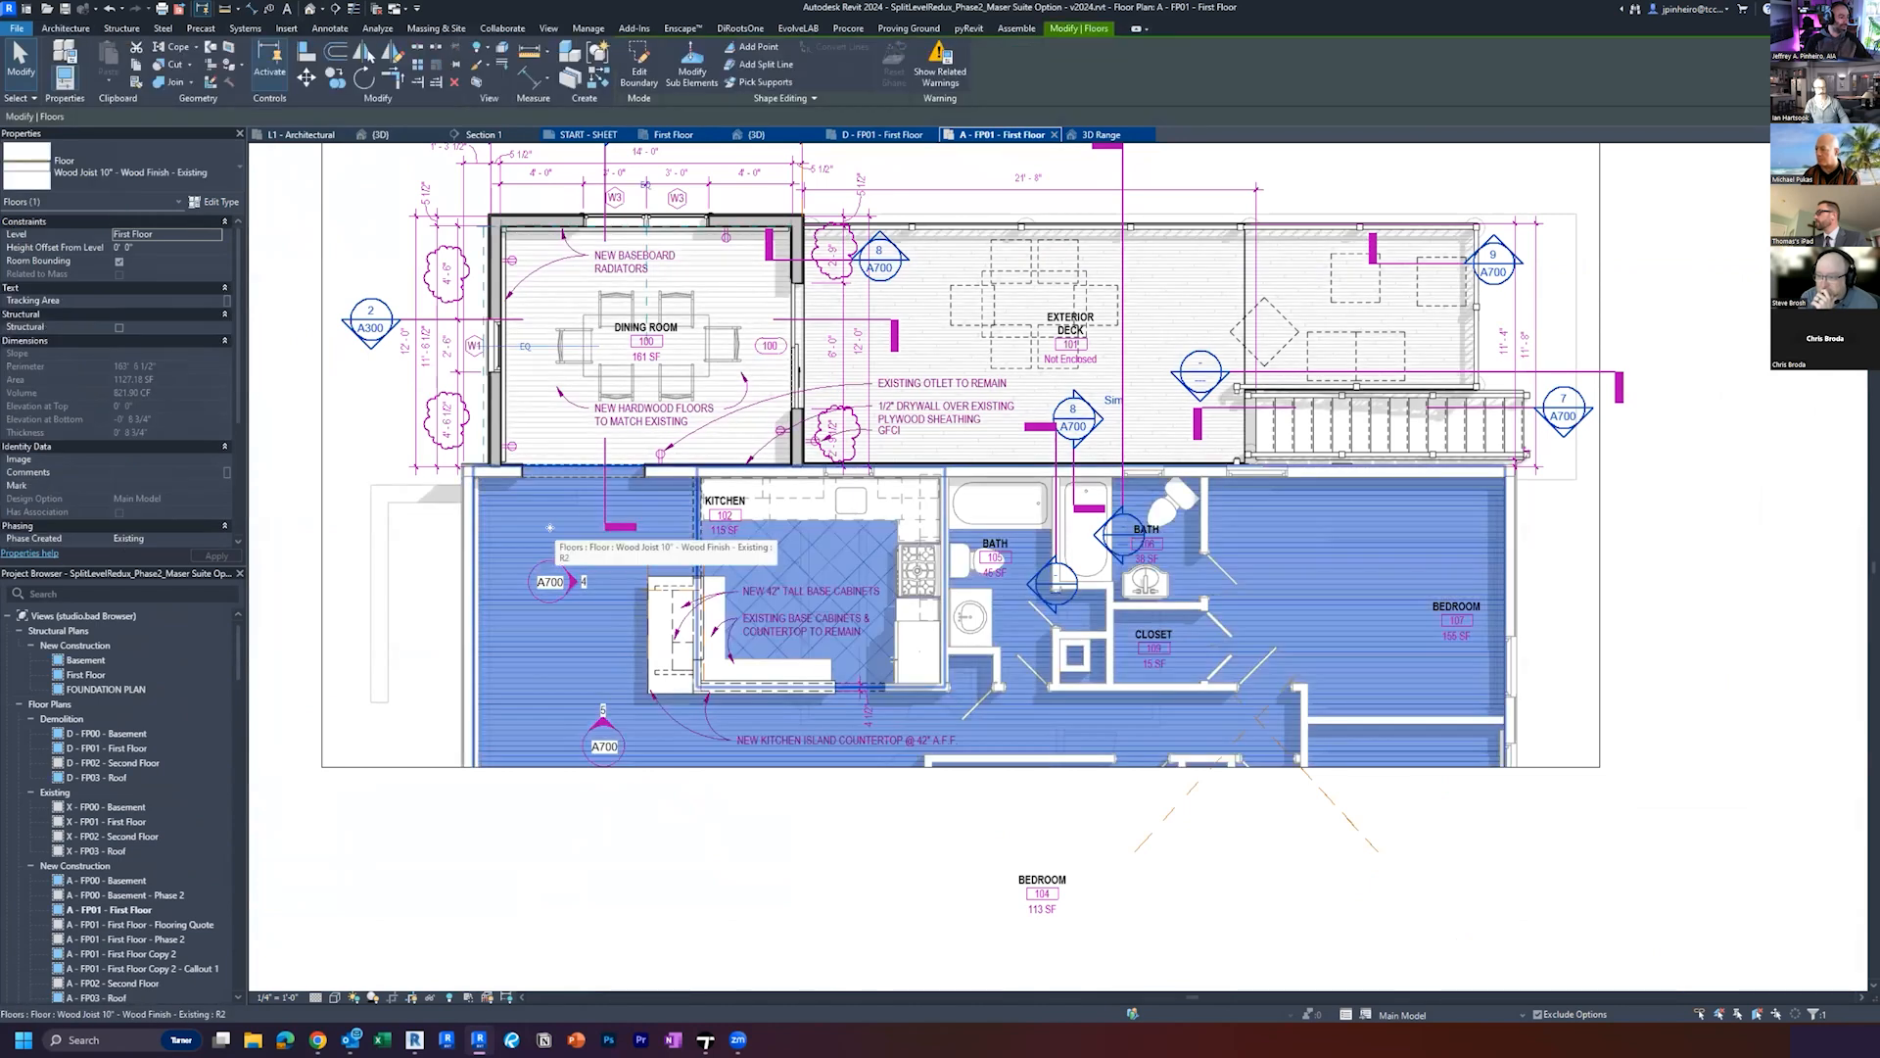
{"action": "left_click", "coordinate": [757, 135]}
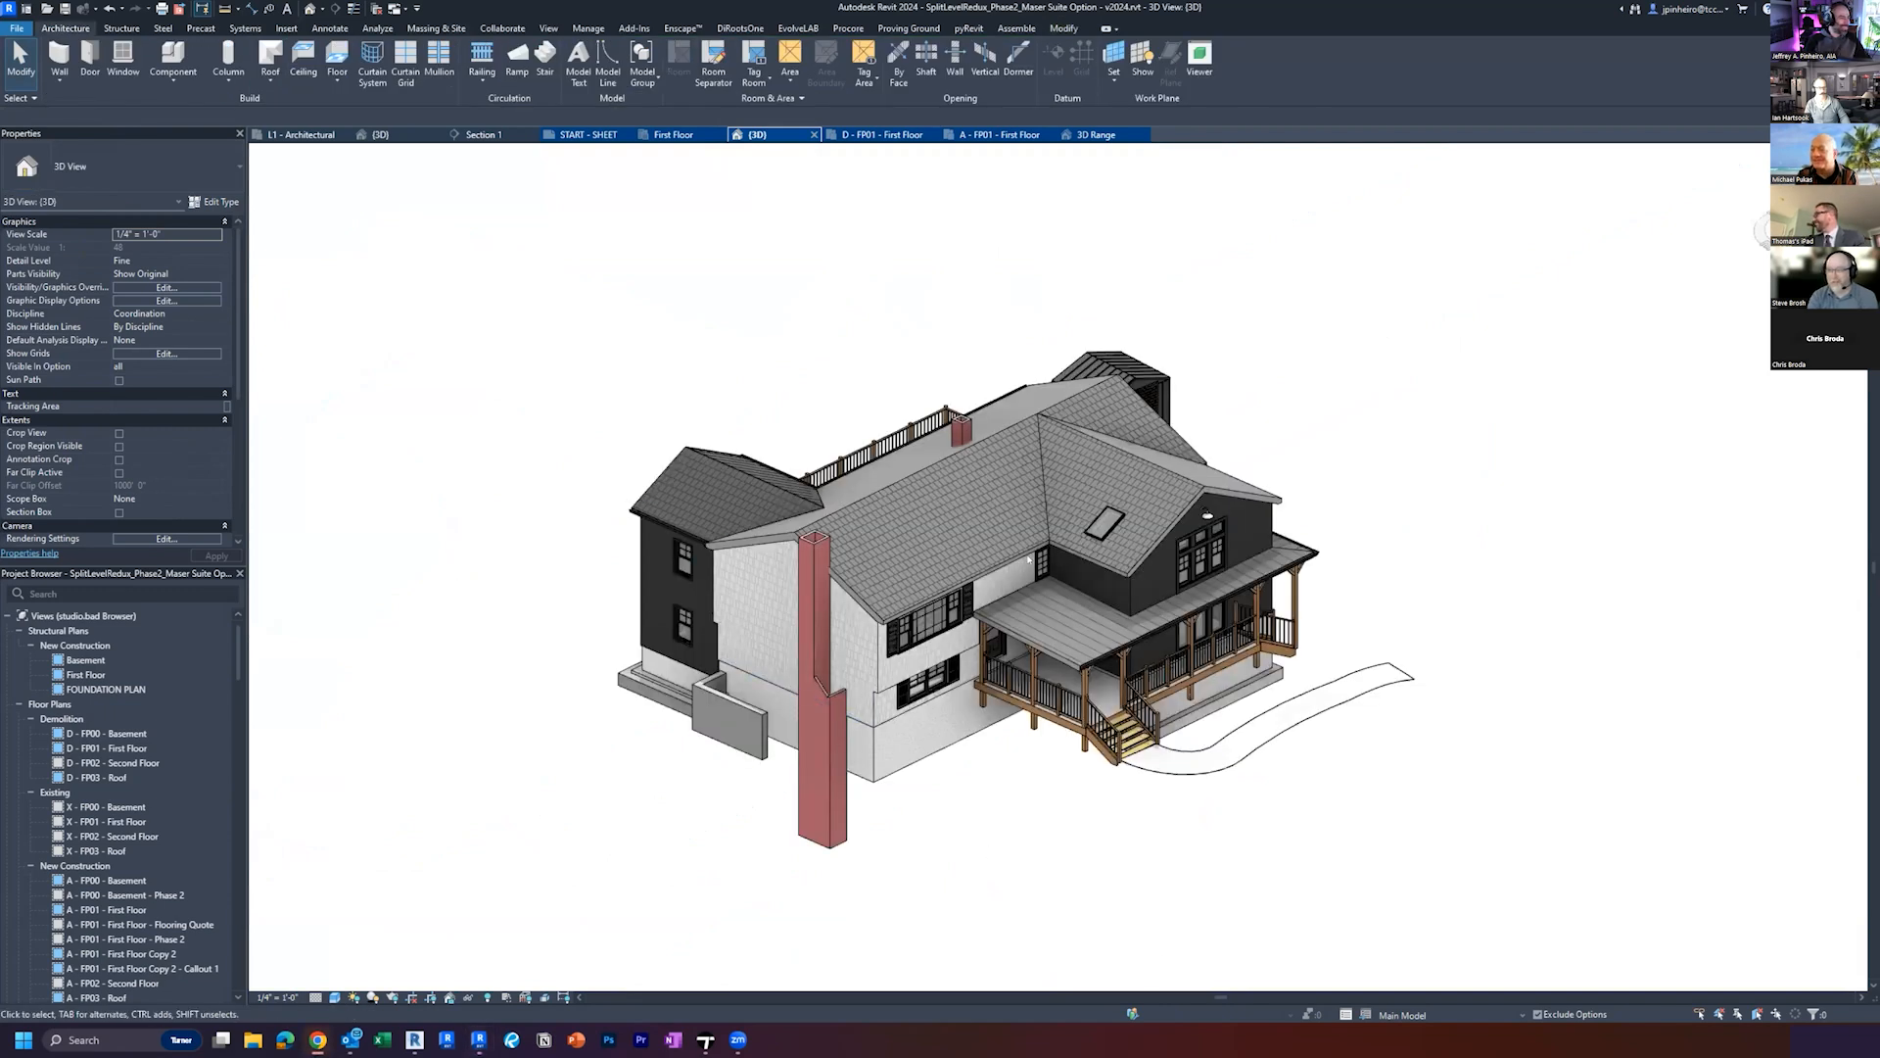
{"action": "left_click", "coordinate": [119, 512]}
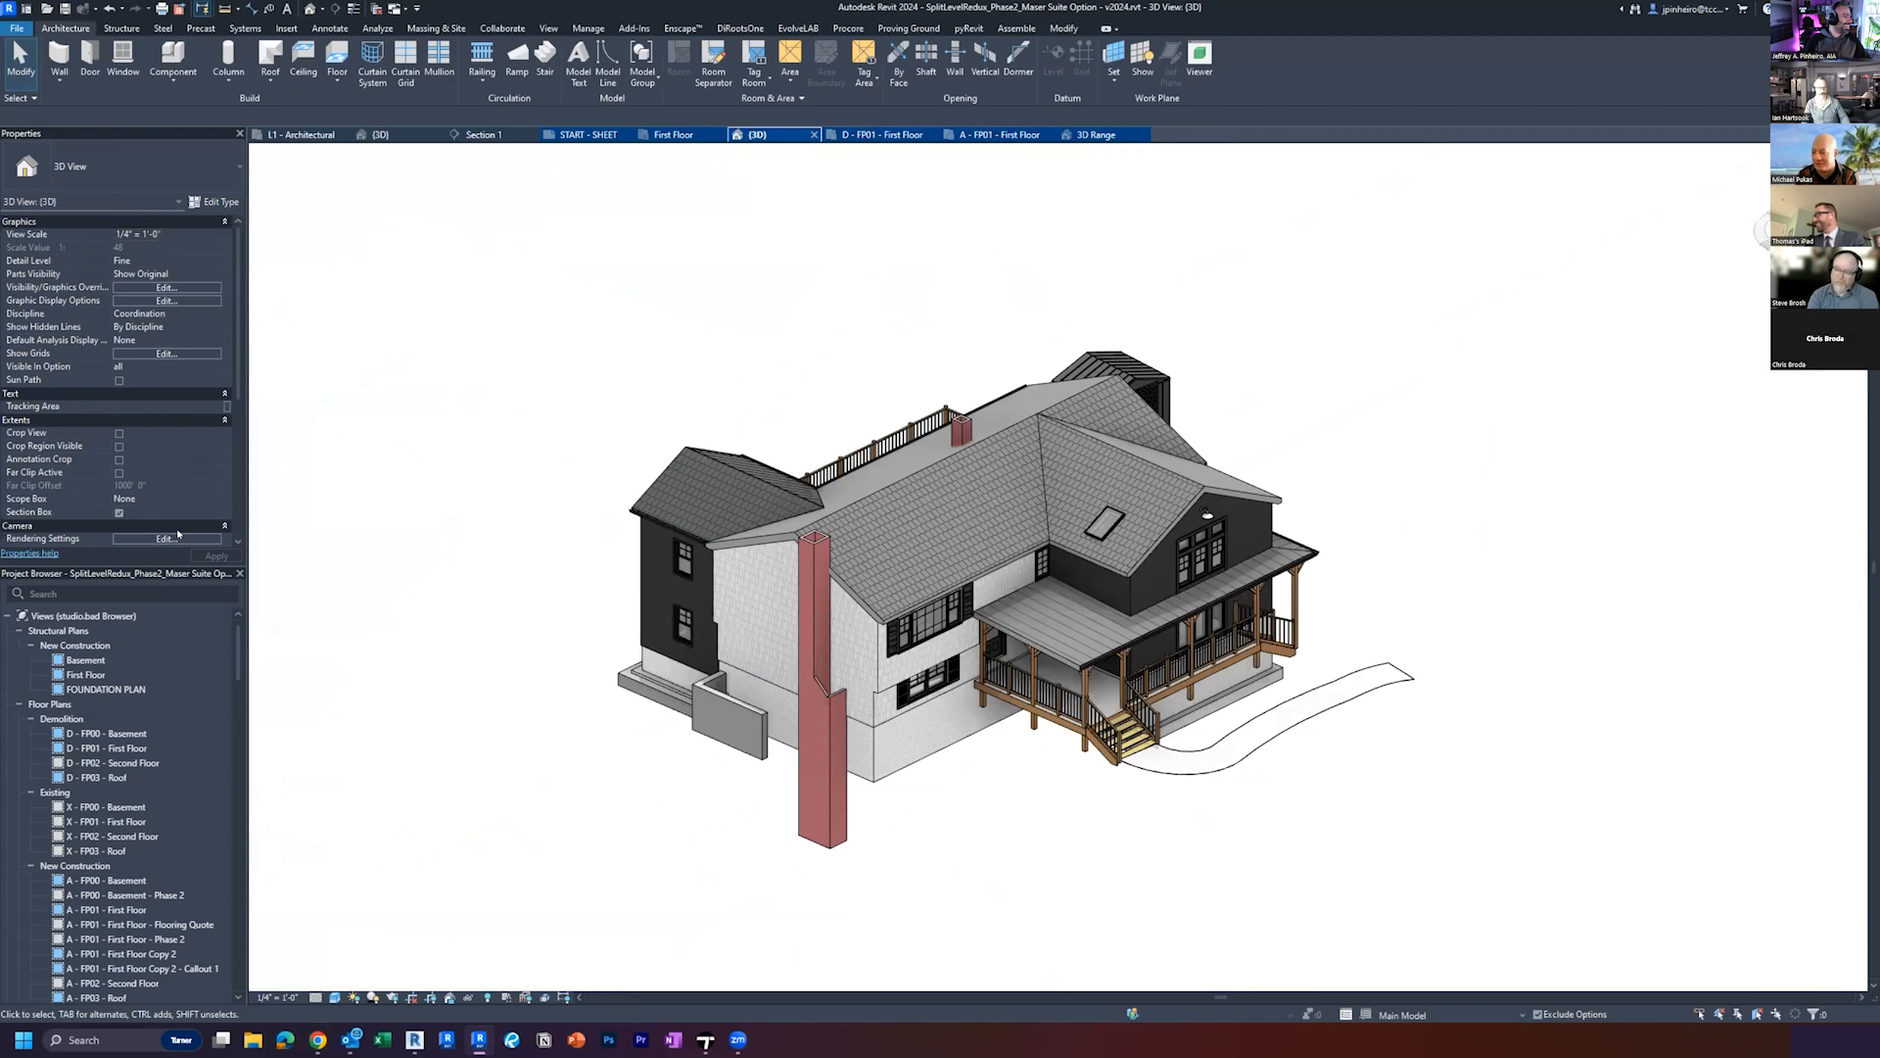
{"action": "left_click", "coordinate": [119, 512]}
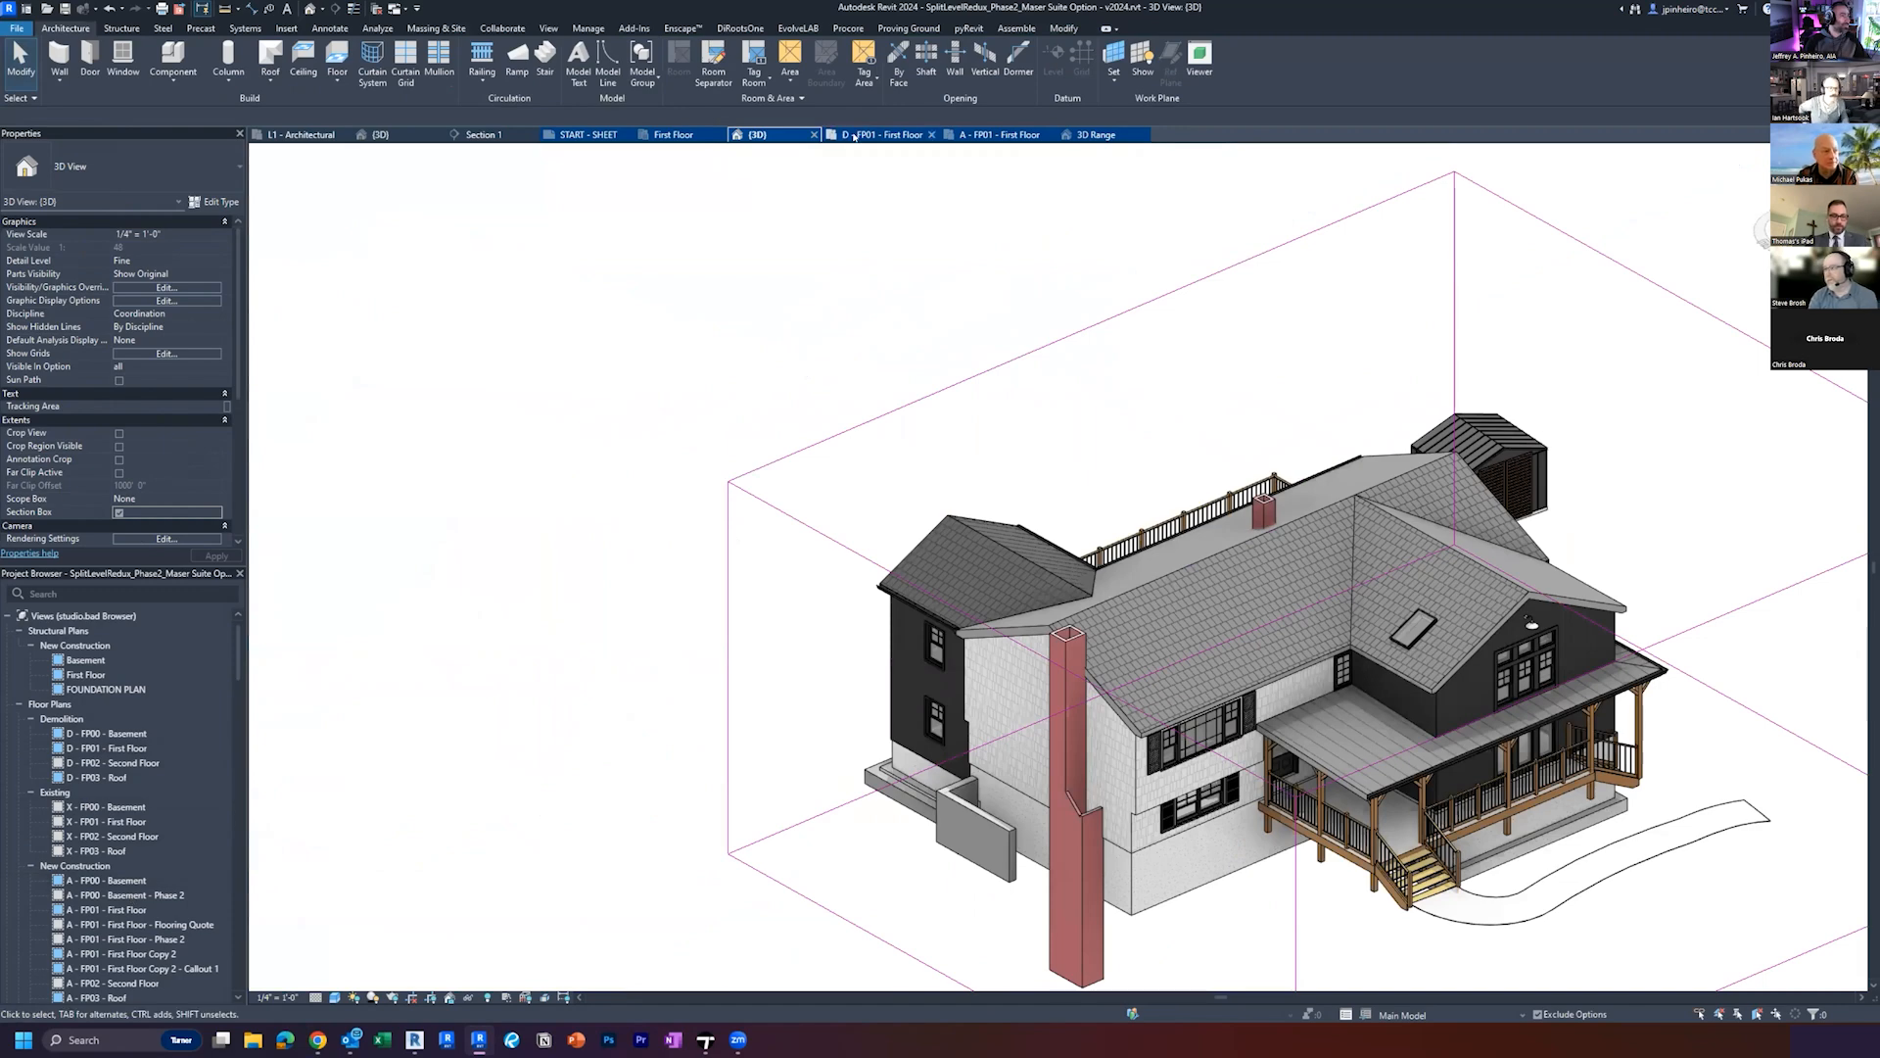
Step: Uncheck Section Box in Properties so the full house shows uncropped
{"action": "left_click", "coordinate": [1001, 135]}
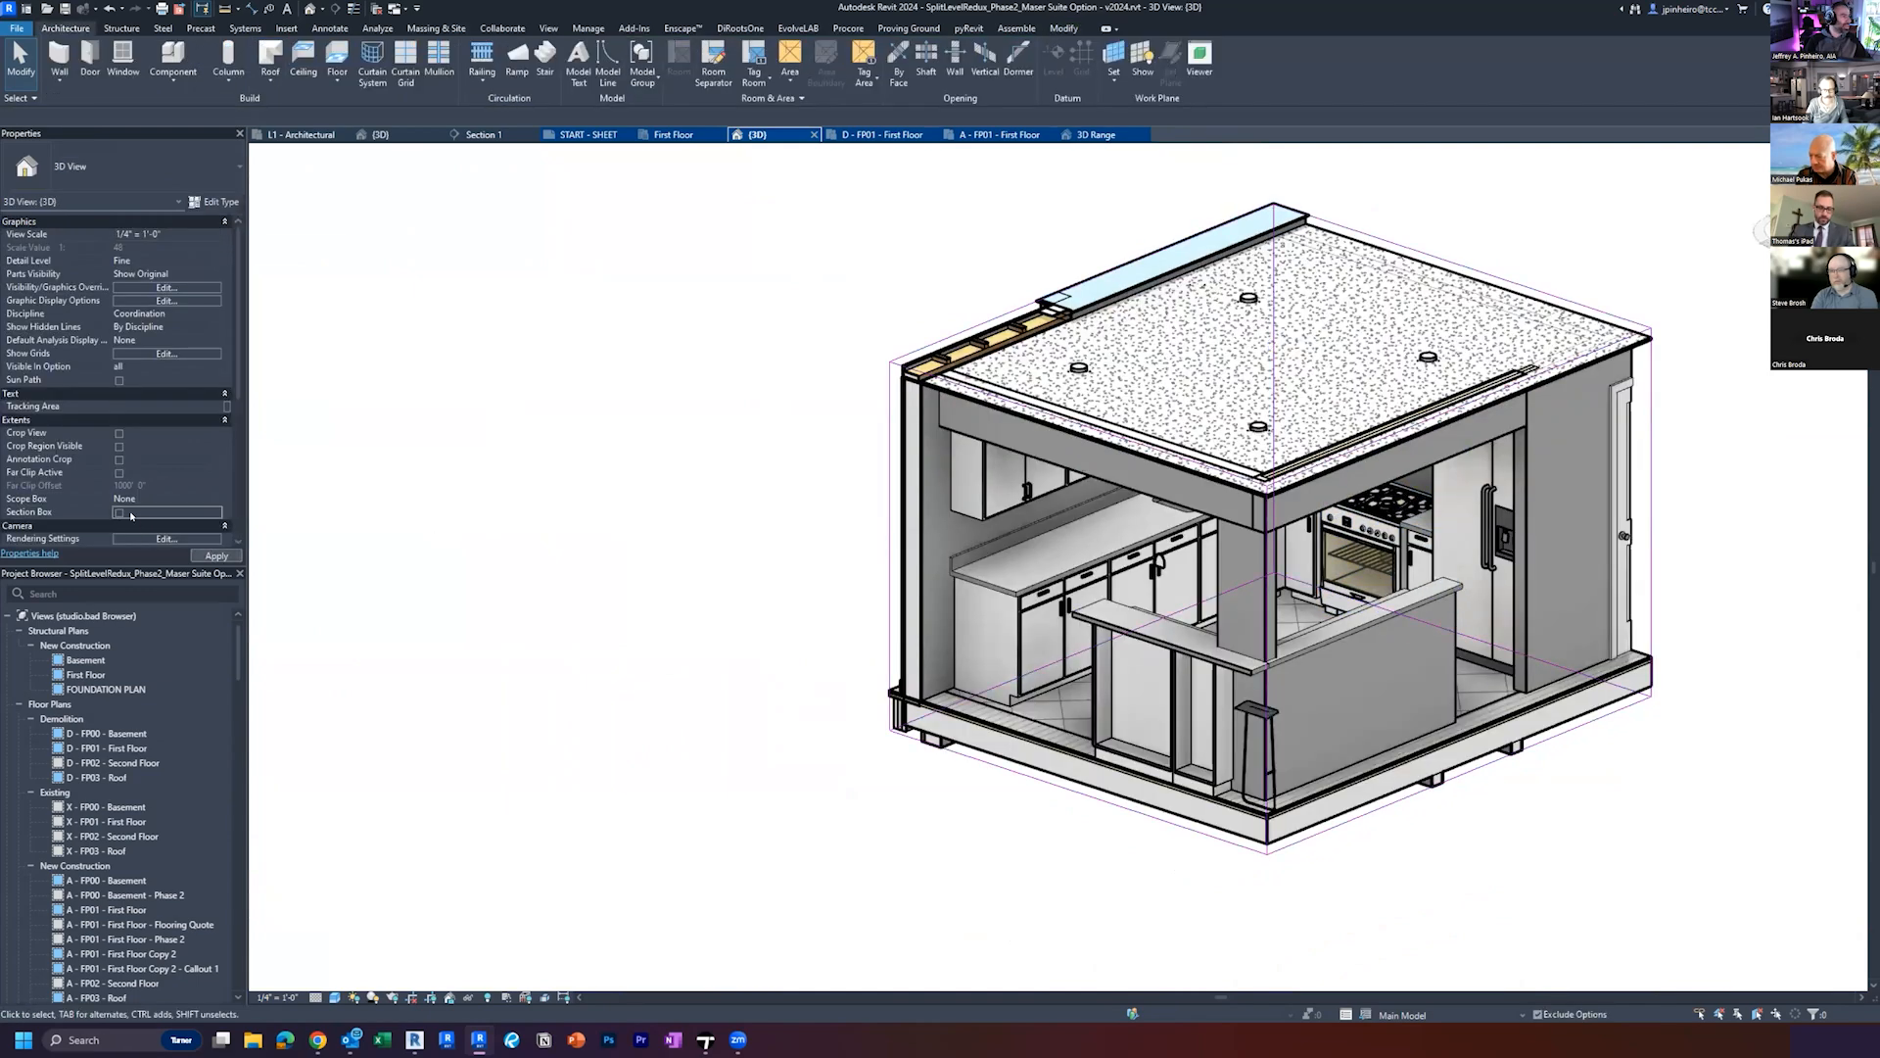
{"action": "left_click", "coordinate": [120, 512]}
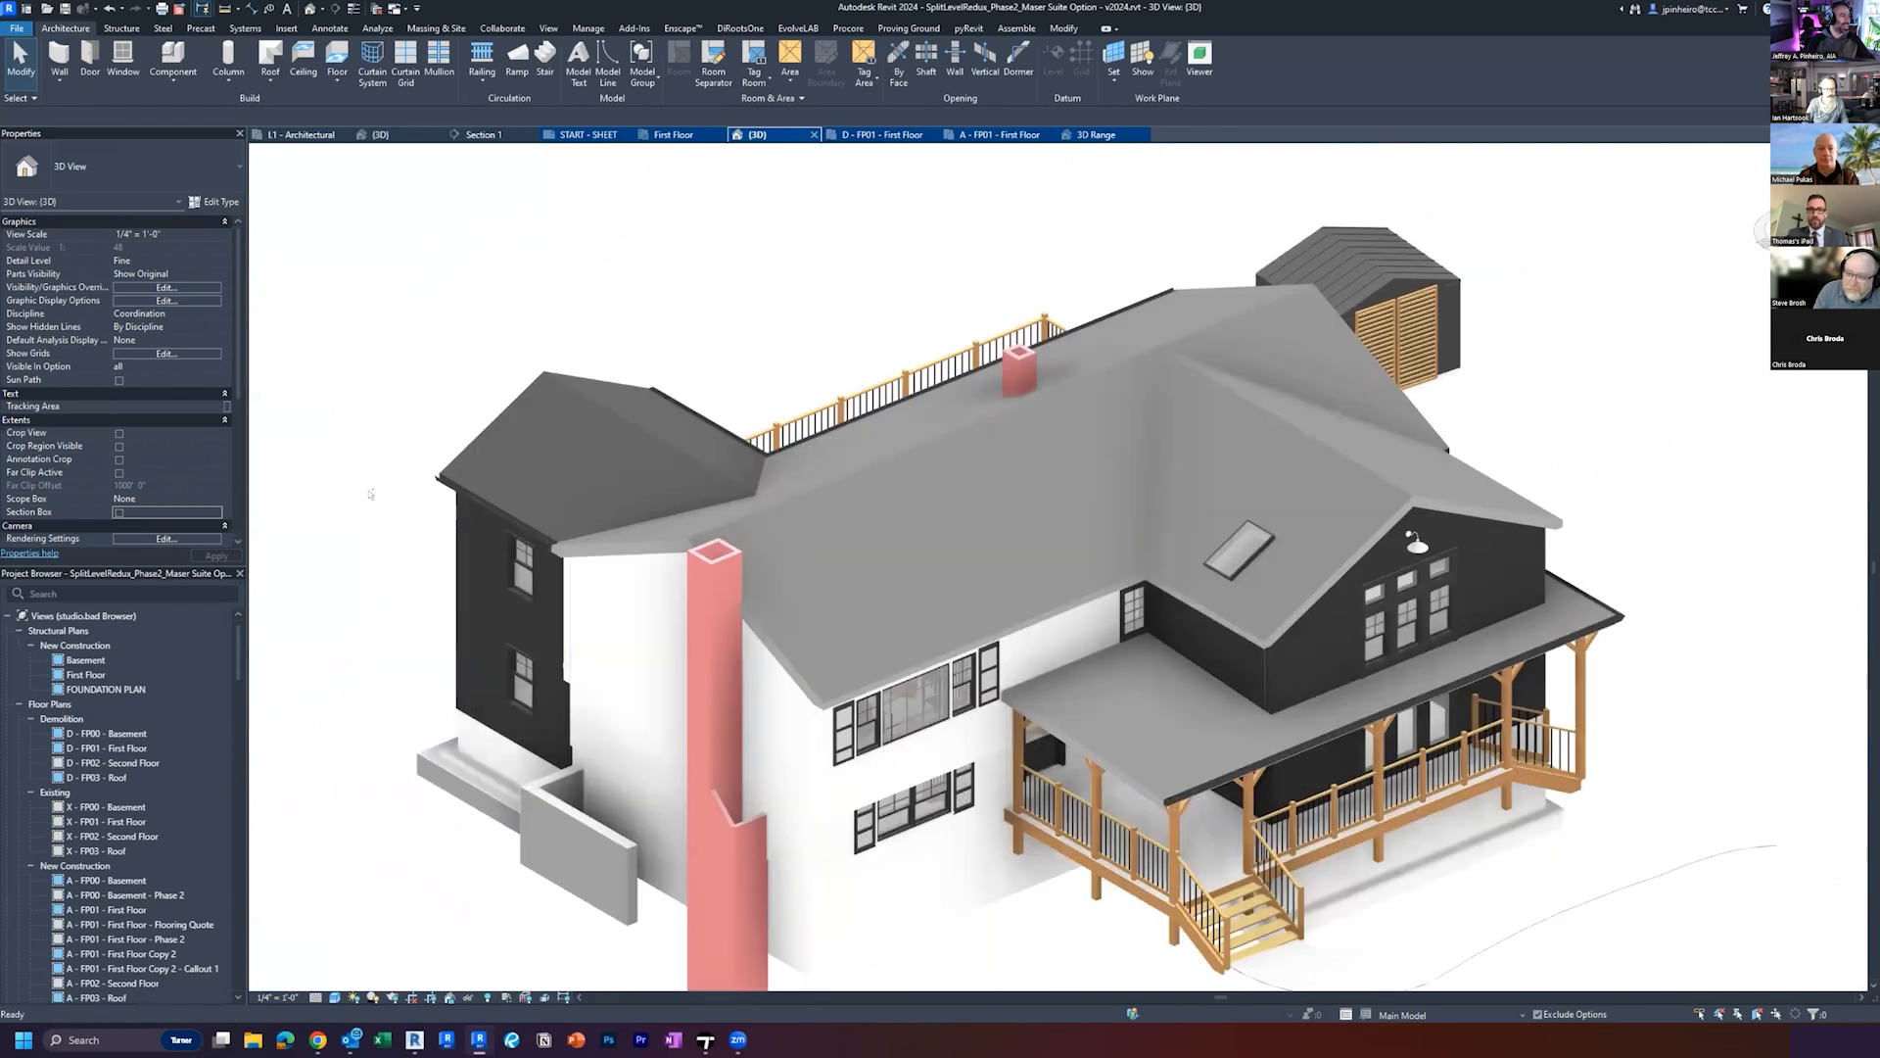
Step: Check Section Box again so it encloses the whole house
{"action": "left_click", "coordinate": [120, 511]}
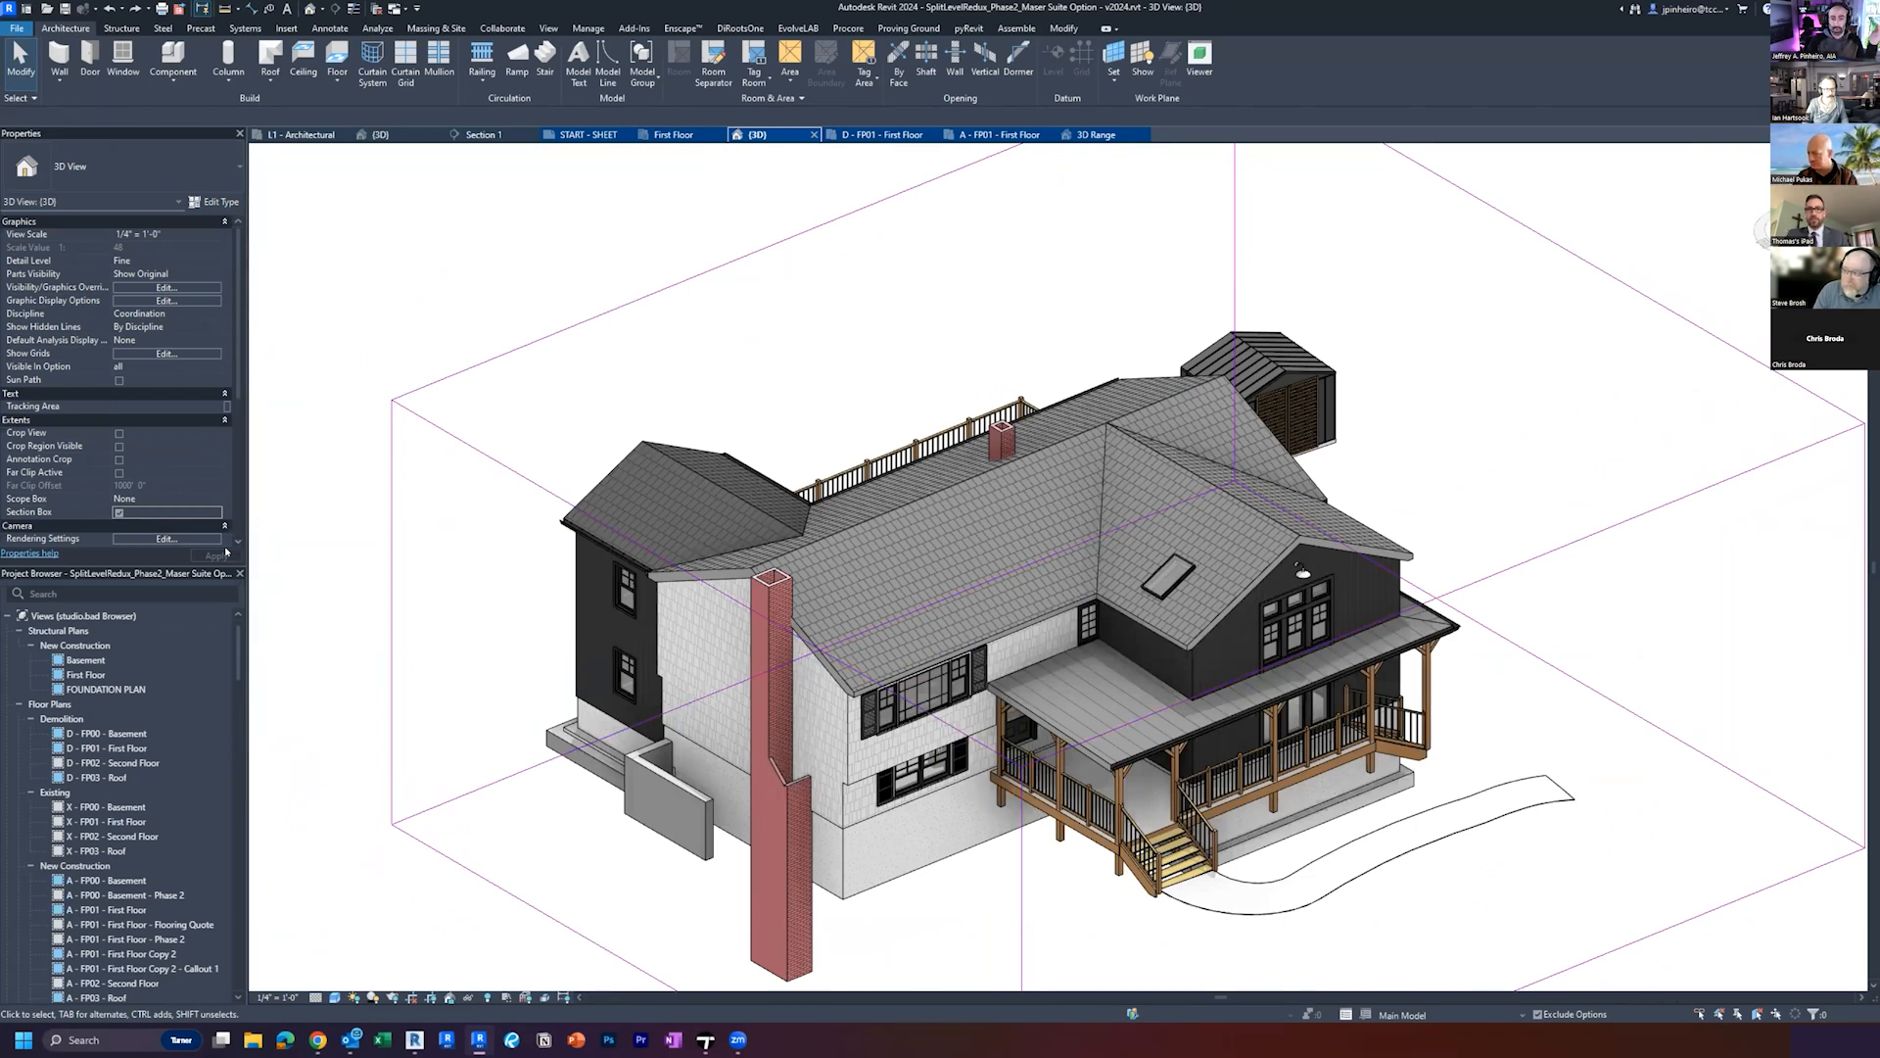
{"action": "mouse_move", "coordinate": [296, 546]}
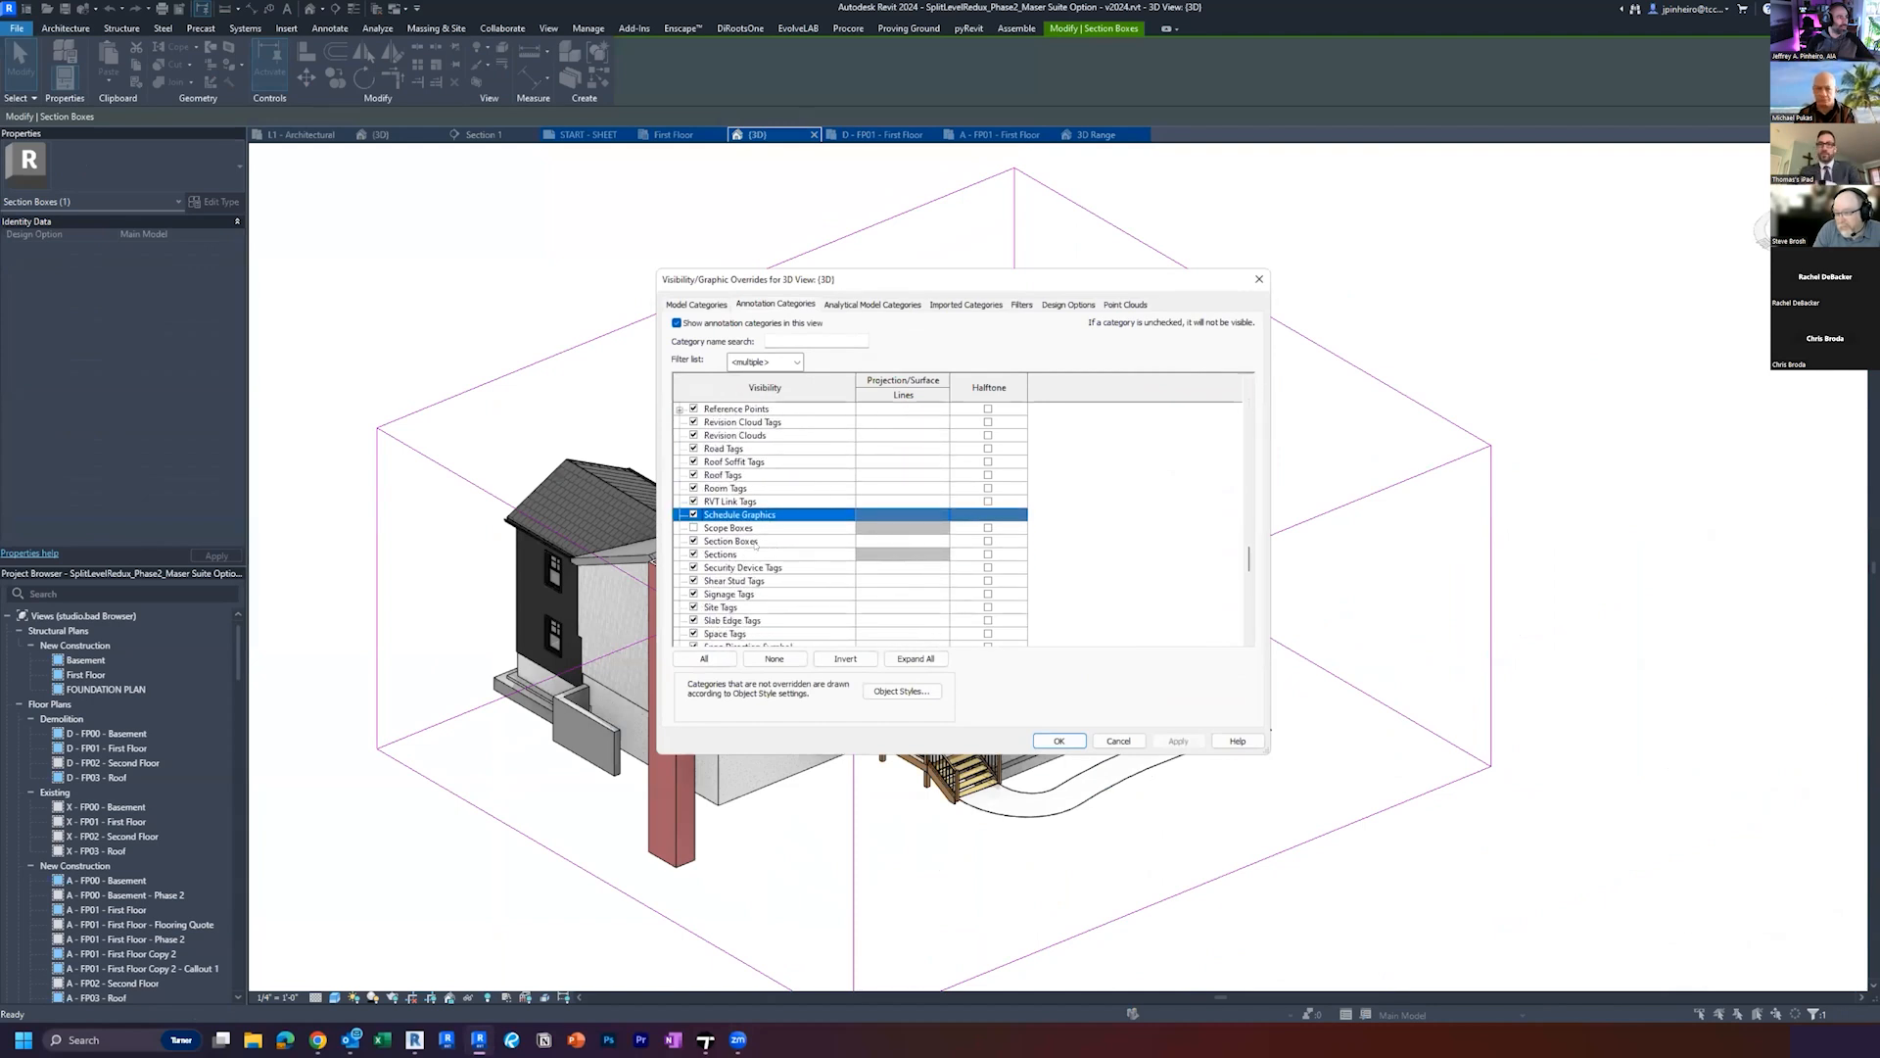
Step: Hide Section Boxes under Annotation Categories in Visibility/Graphics, keeping the crop active
{"action": "left_click", "coordinate": [728, 541]}
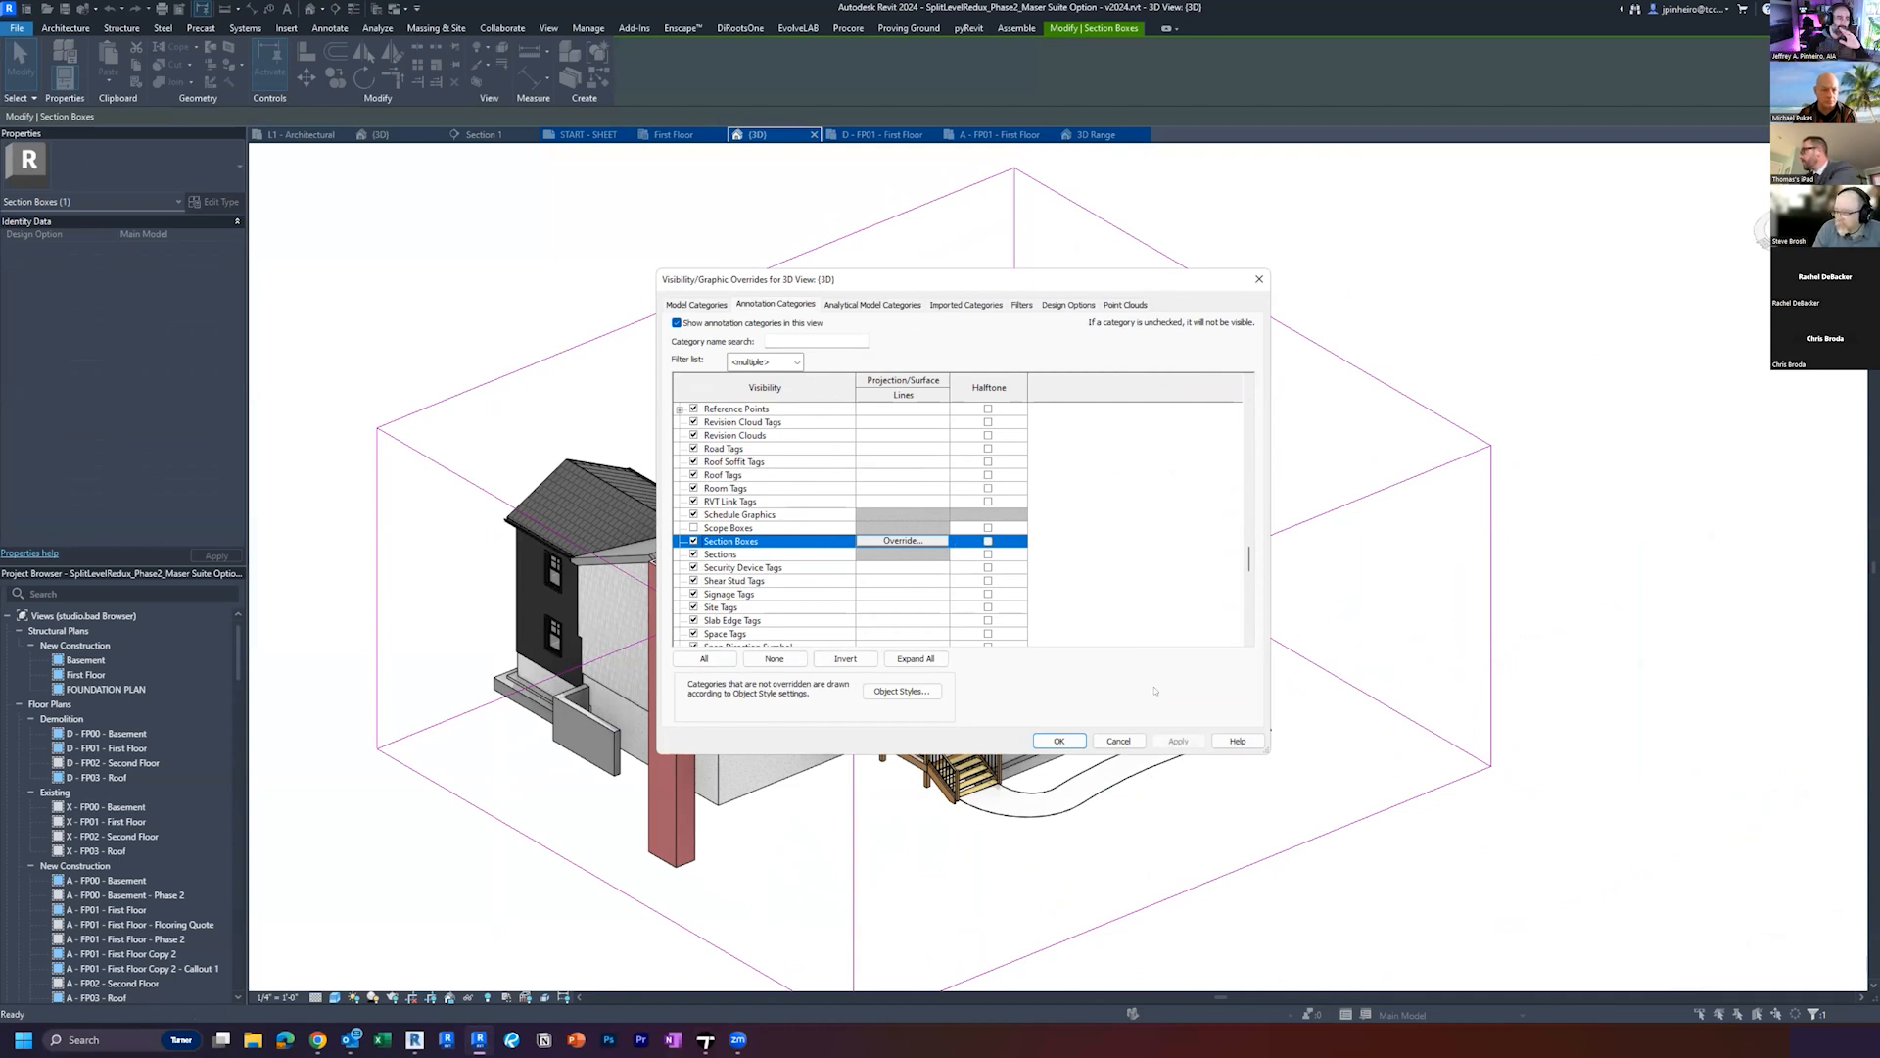
{"action": "left_click", "coordinate": [1058, 741]}
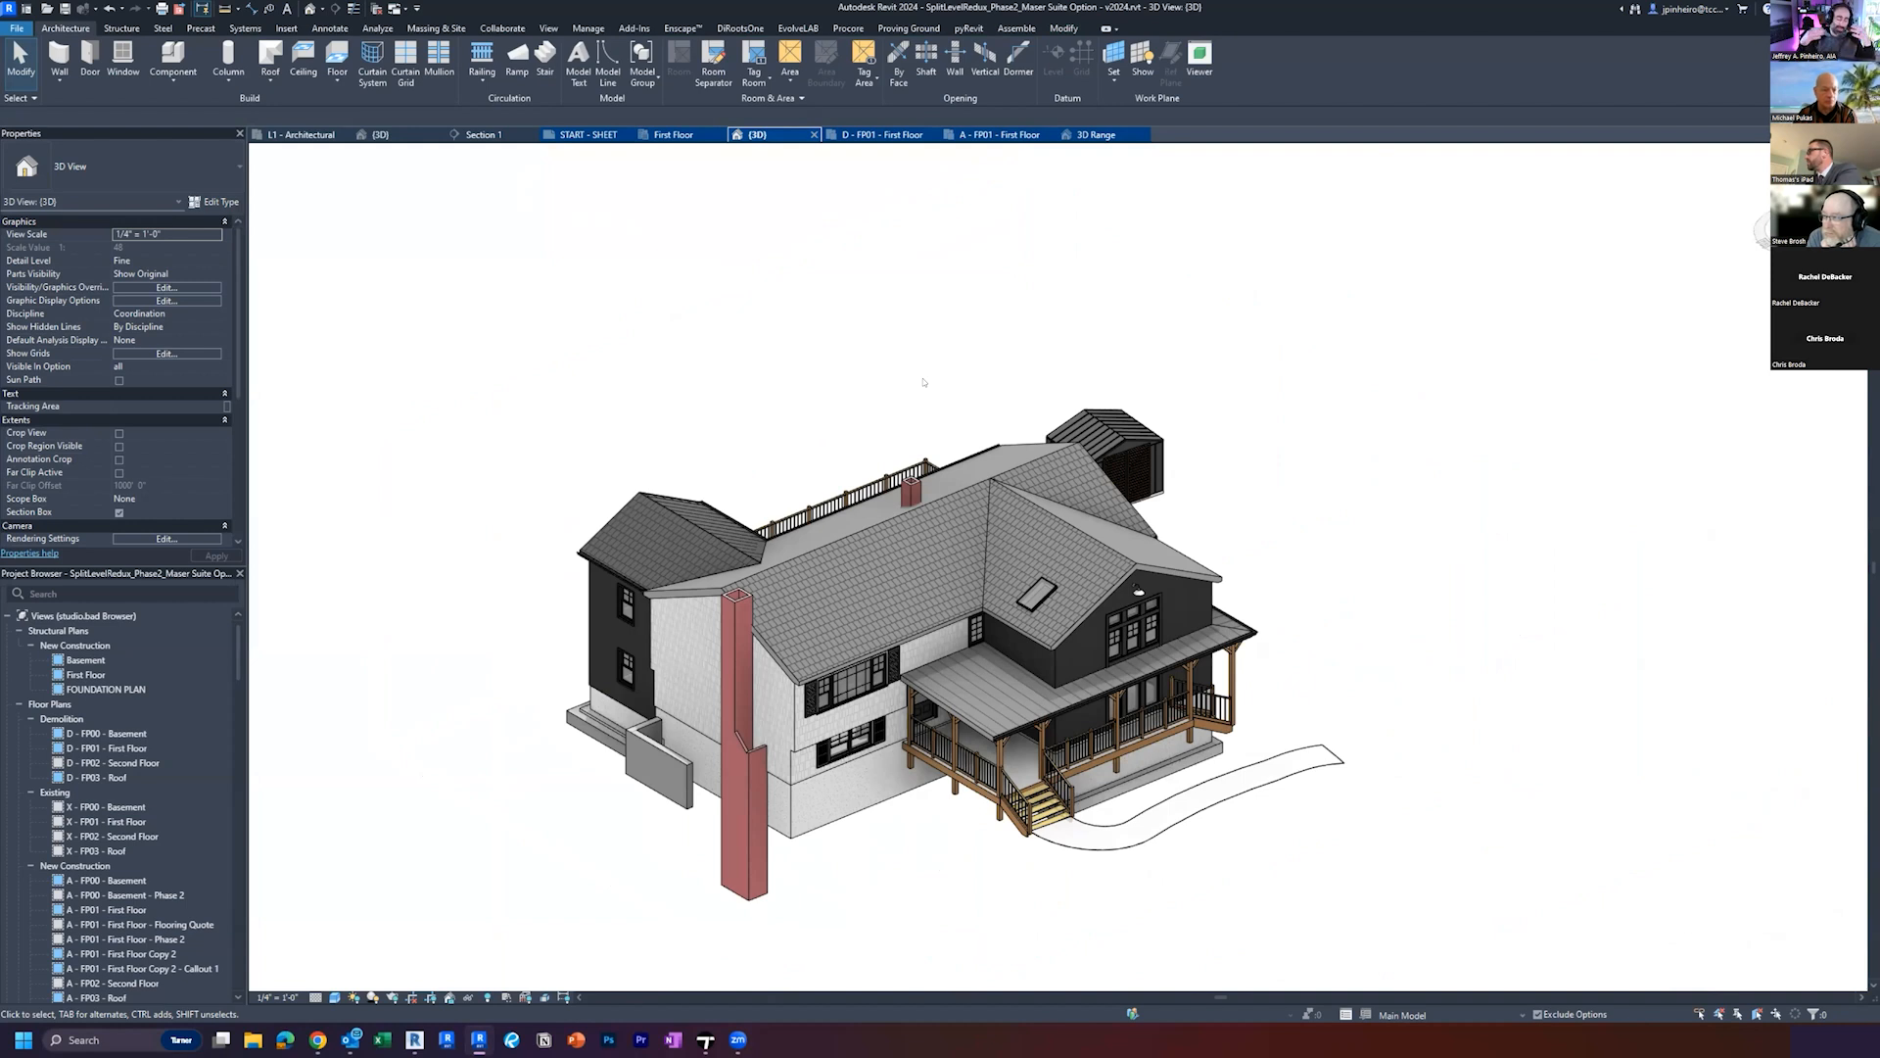
{"action": "mouse_move", "coordinate": [966, 275]}
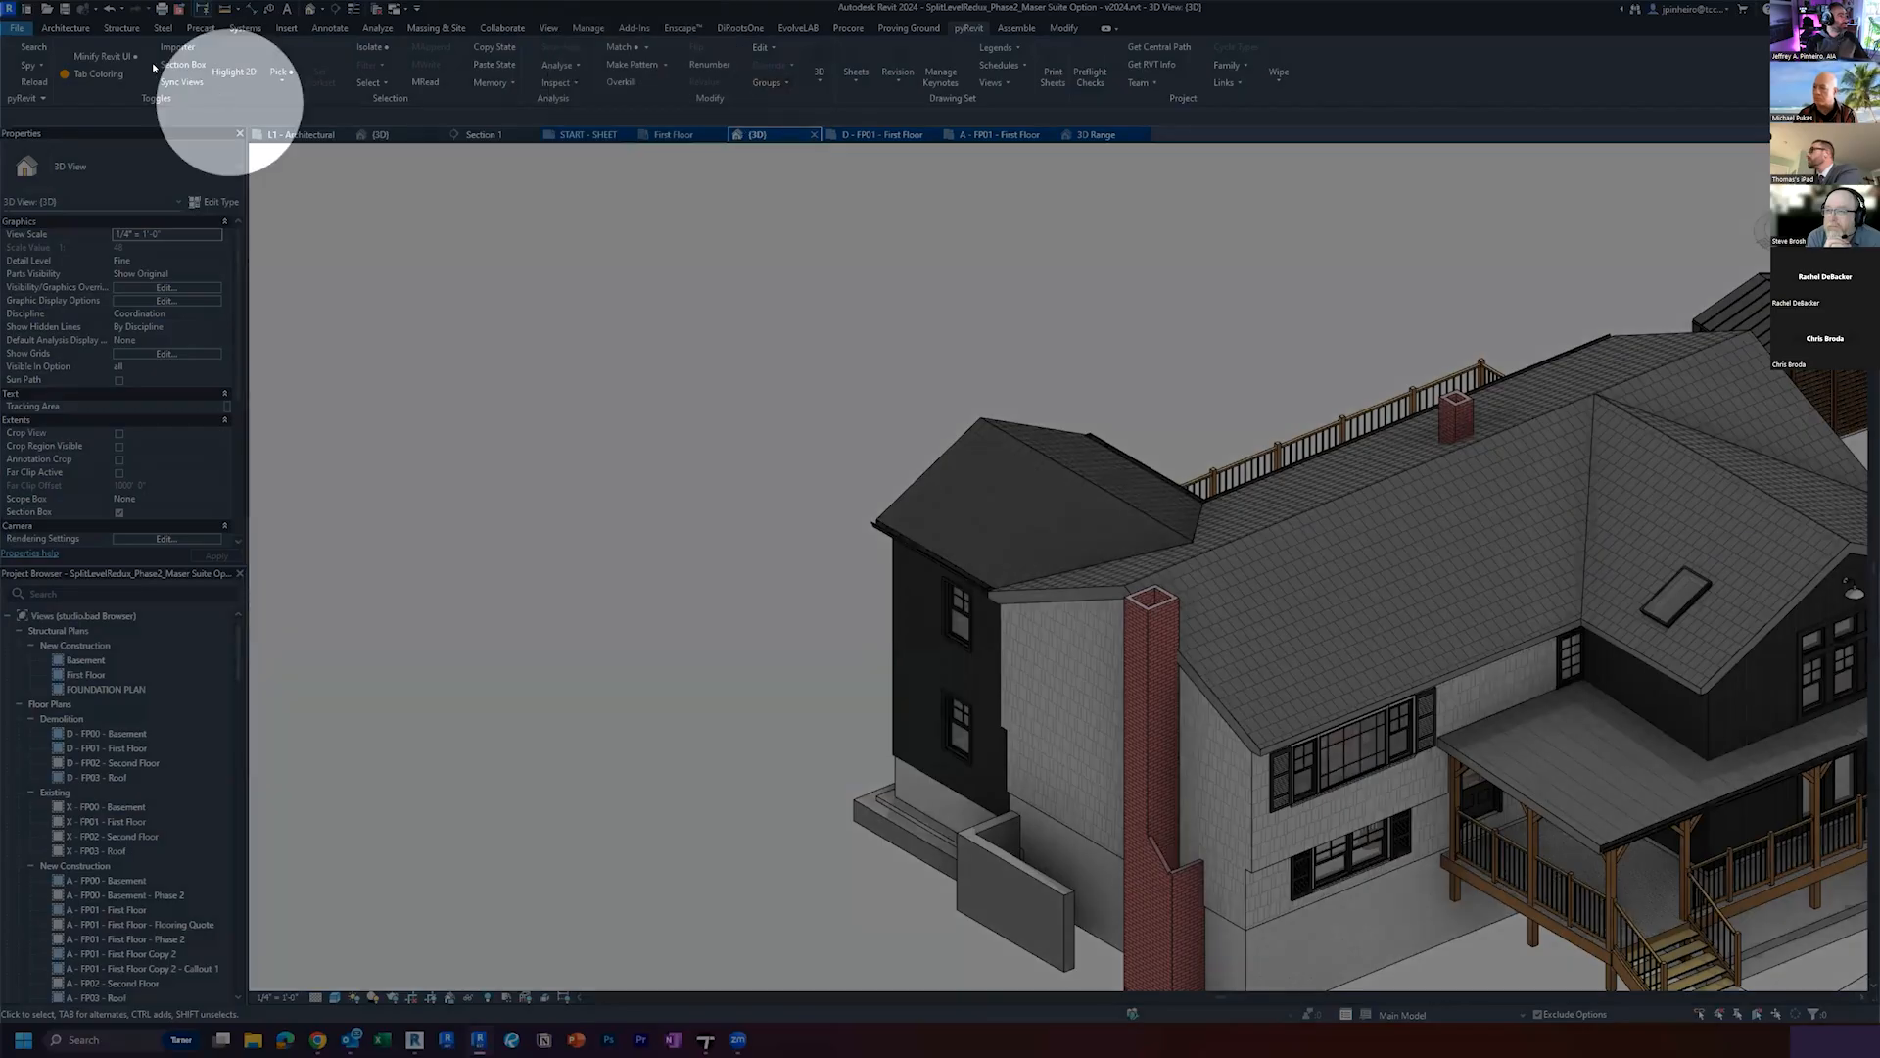
{"action": "mouse_move", "coordinate": [182, 62]}
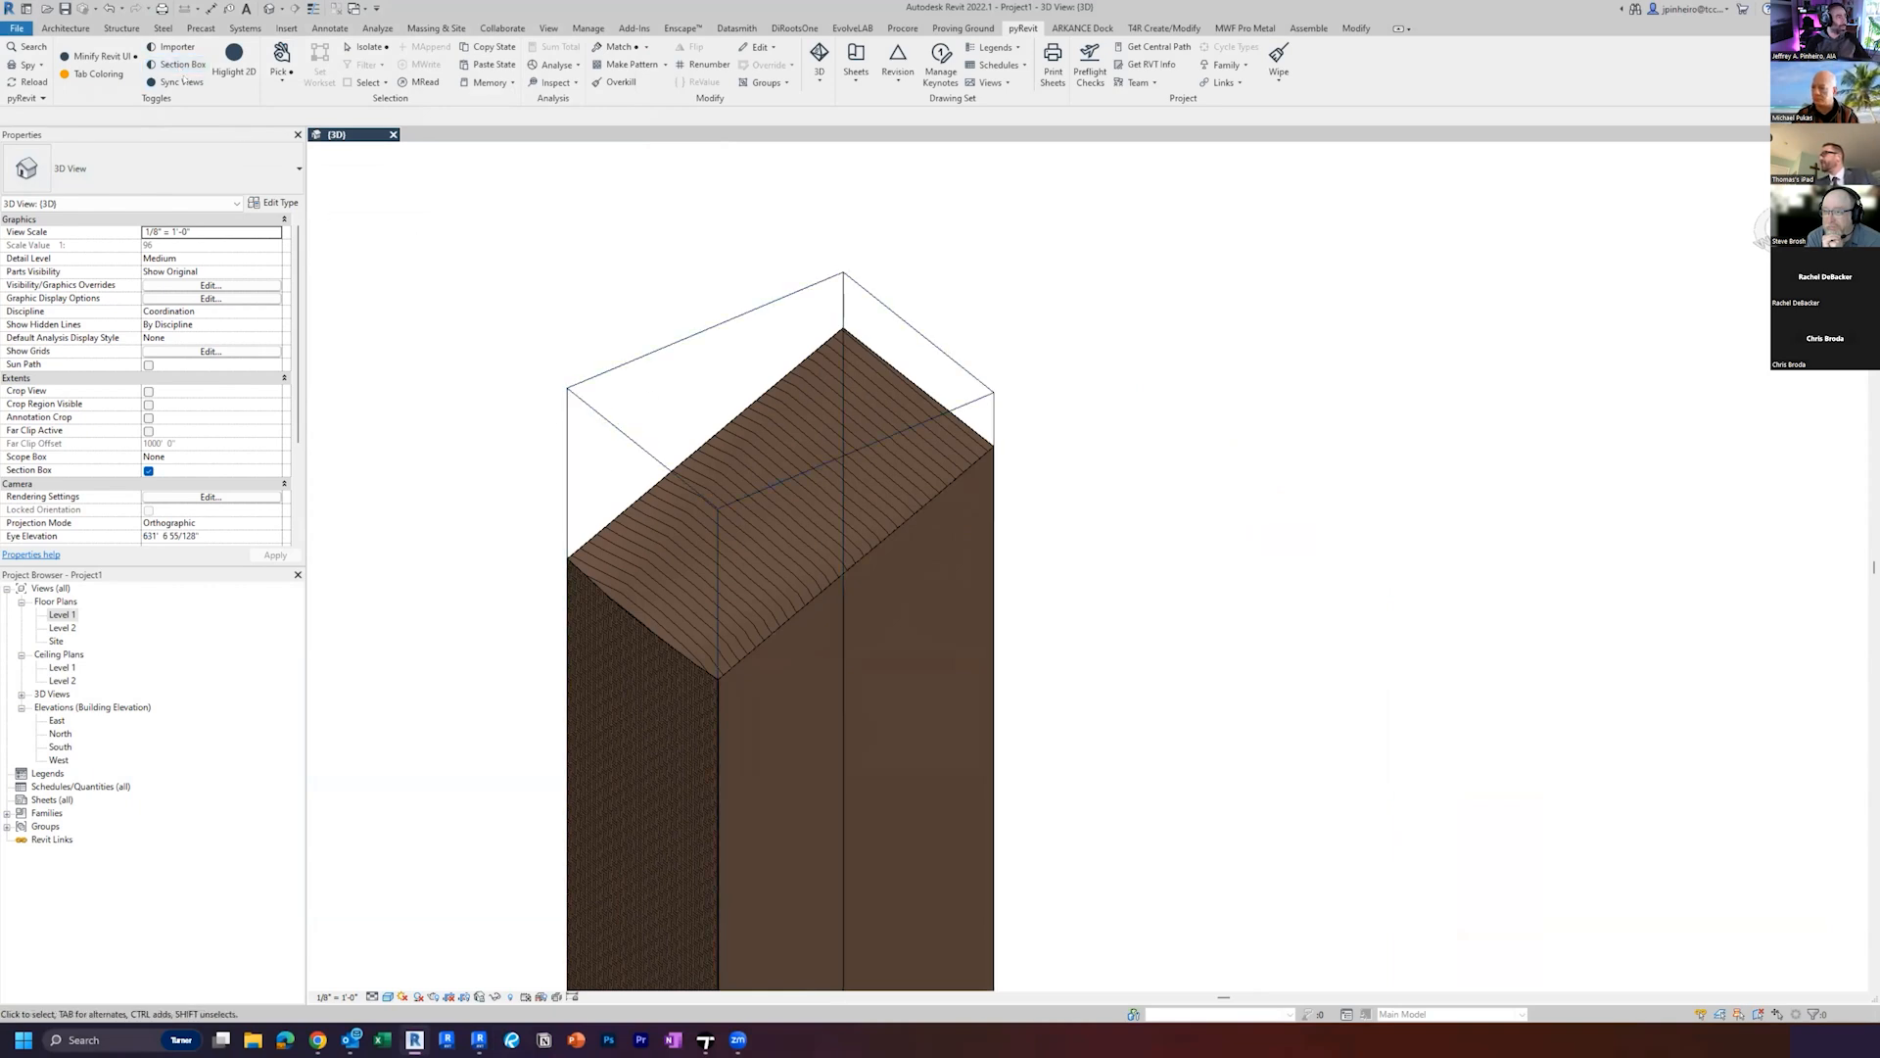
{"action": "left_click", "coordinate": [180, 63]}
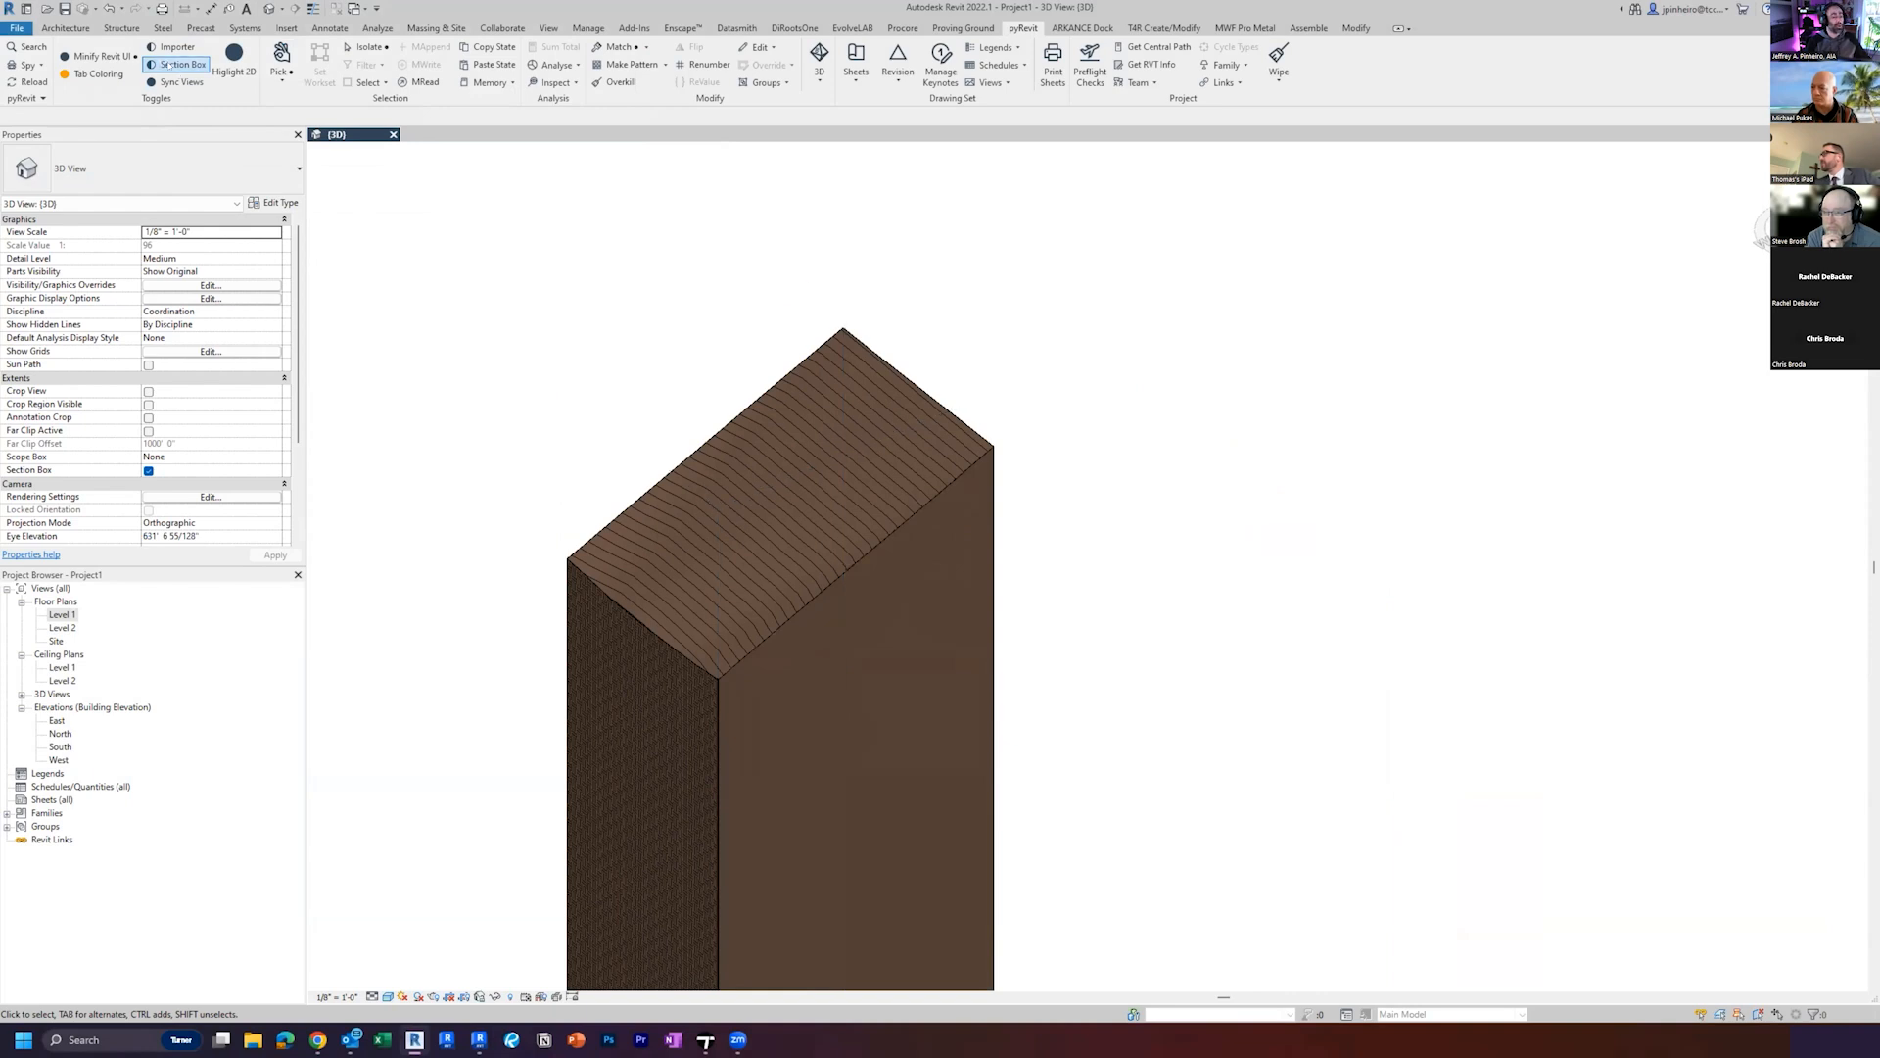
{"action": "left_click", "coordinate": [176, 63]}
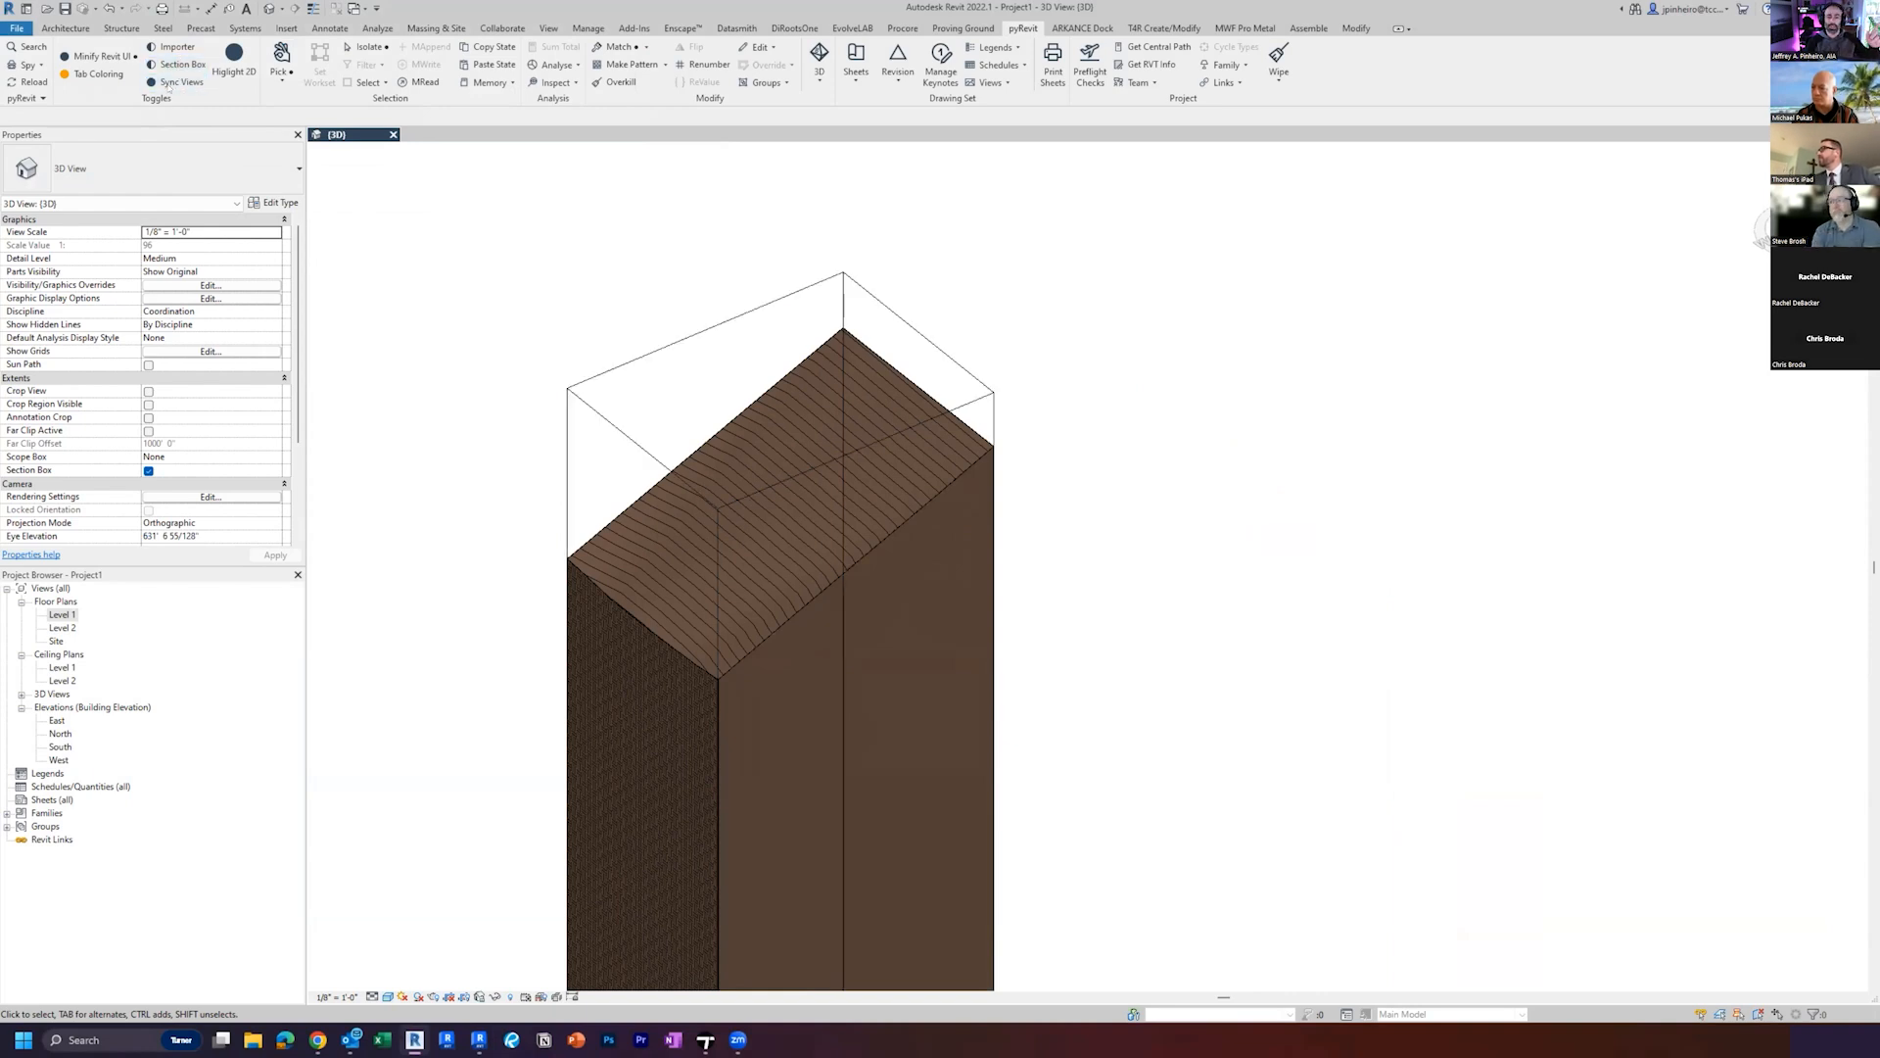
{"action": "mouse_move", "coordinate": [466, 366]}
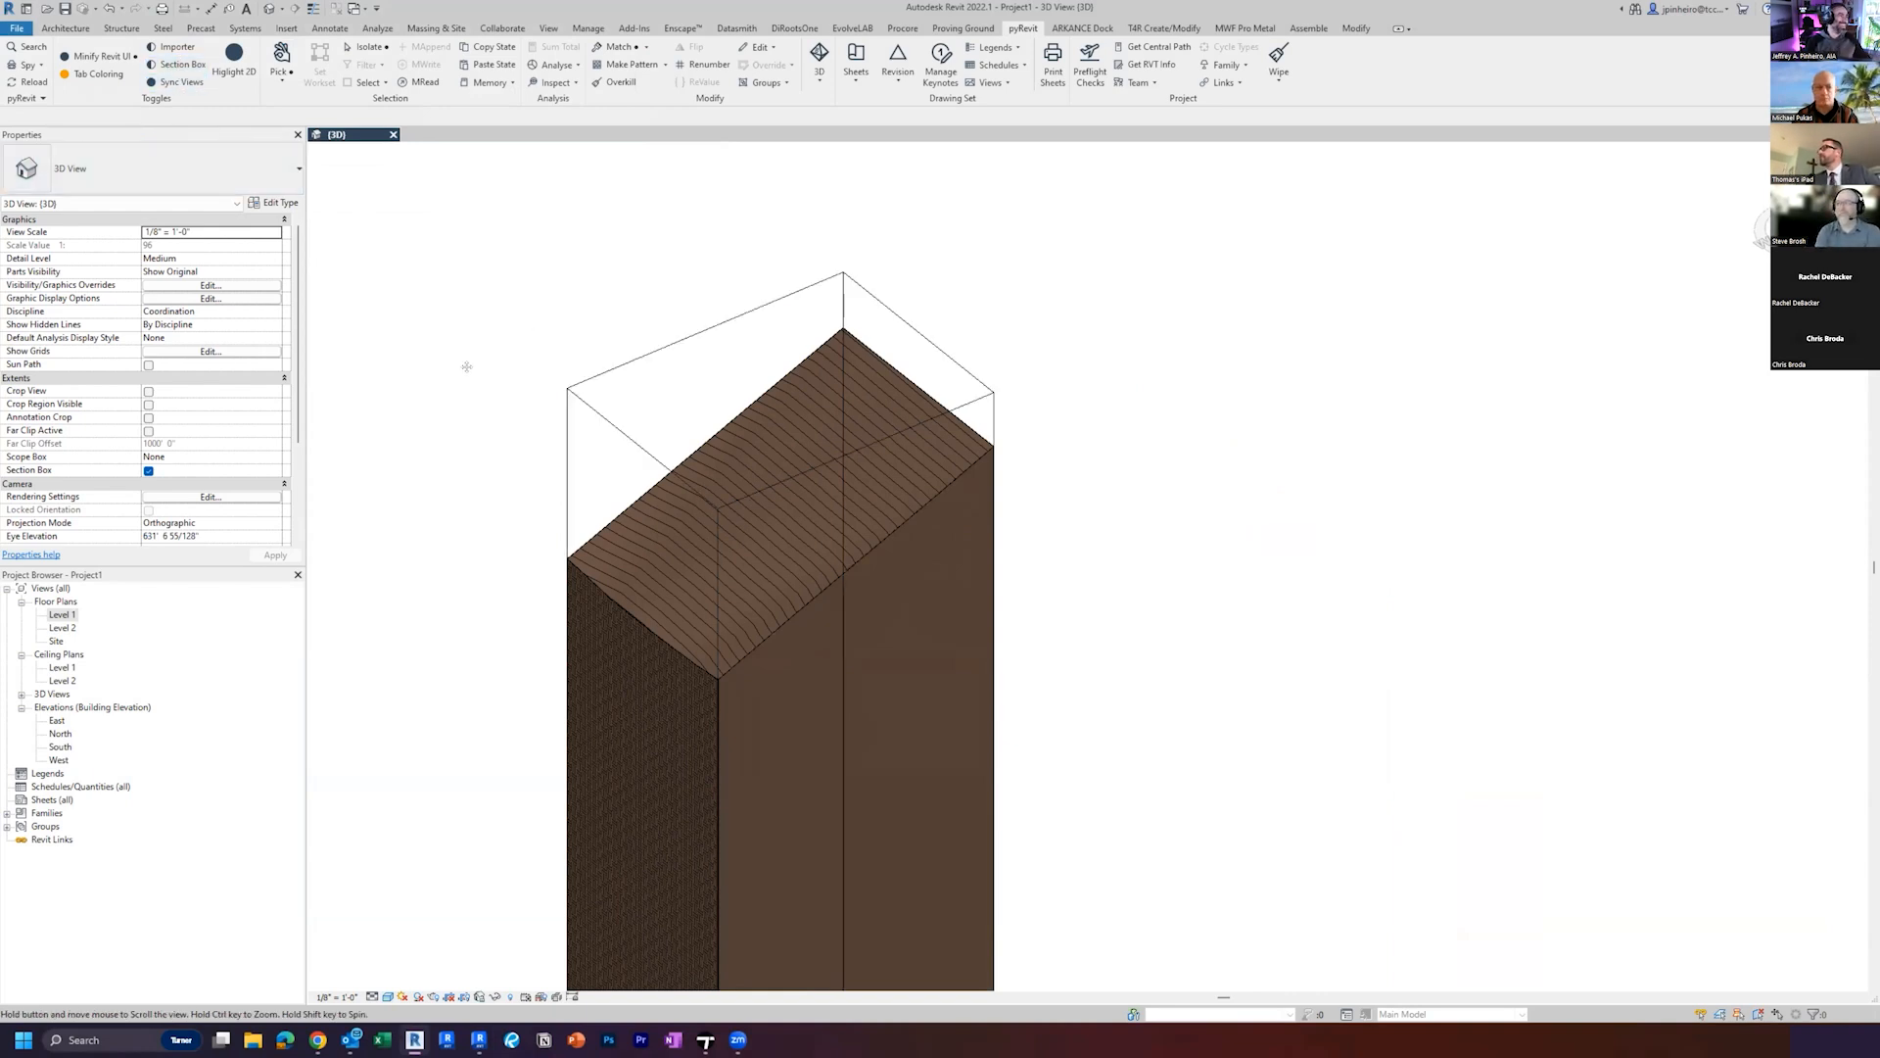